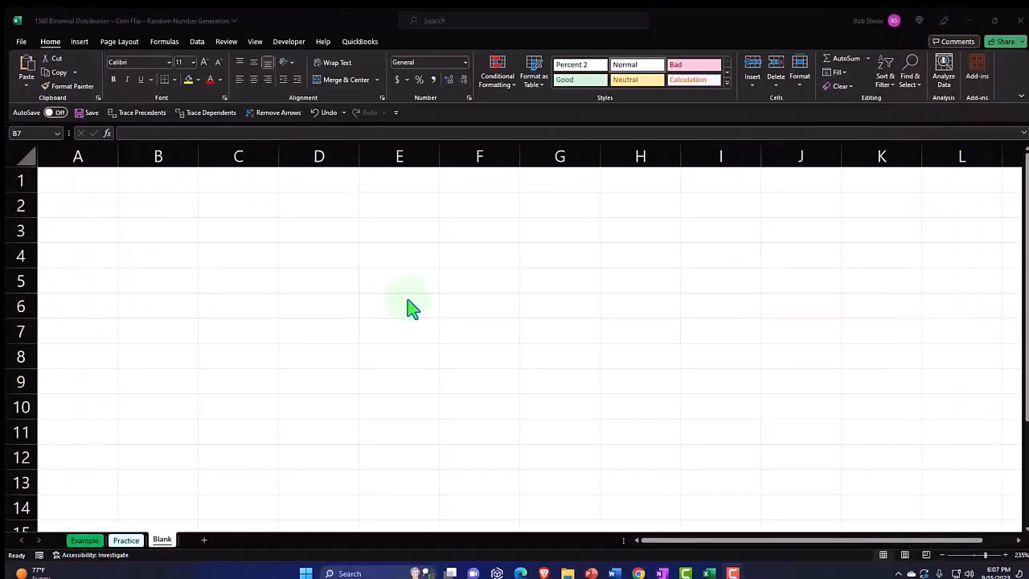
mouse_move(406, 310)
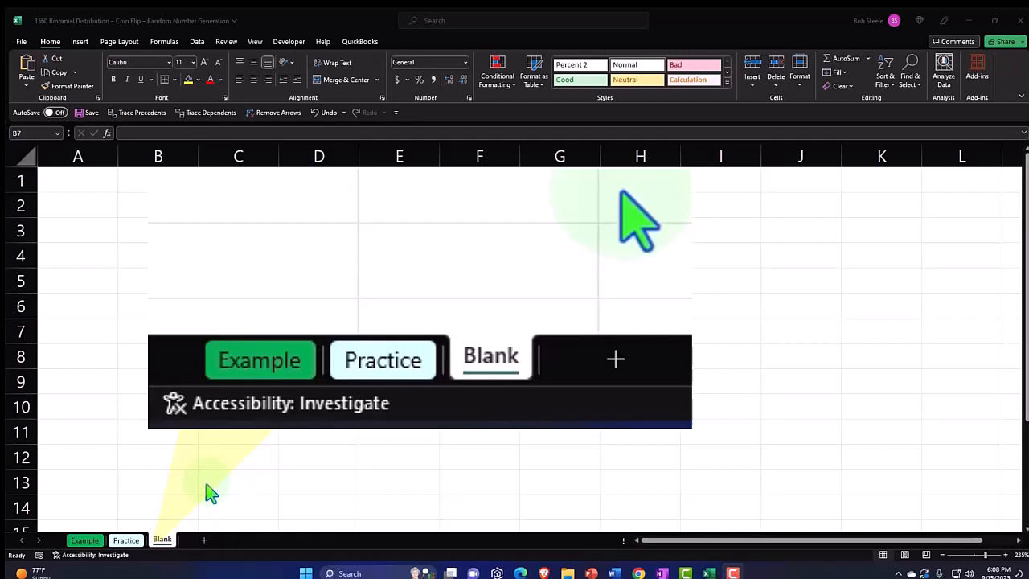
Switch to the Example sheet with the 12-round, 50% coin-flip table and chart
left_click(84, 540)
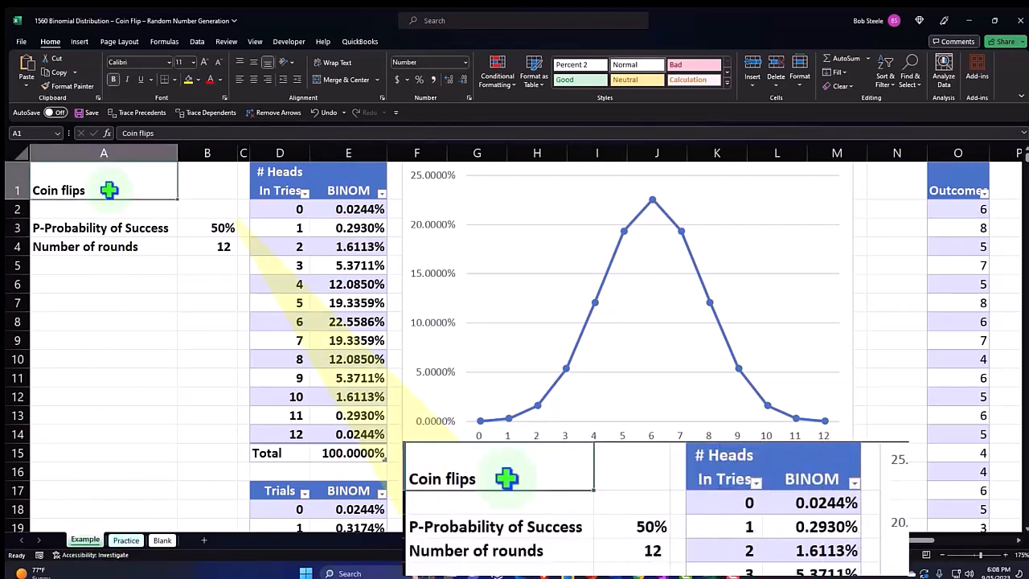
Browse the Example sheet's simulated coin-flip results, then return to the Blank sheet
left_click(100, 228)
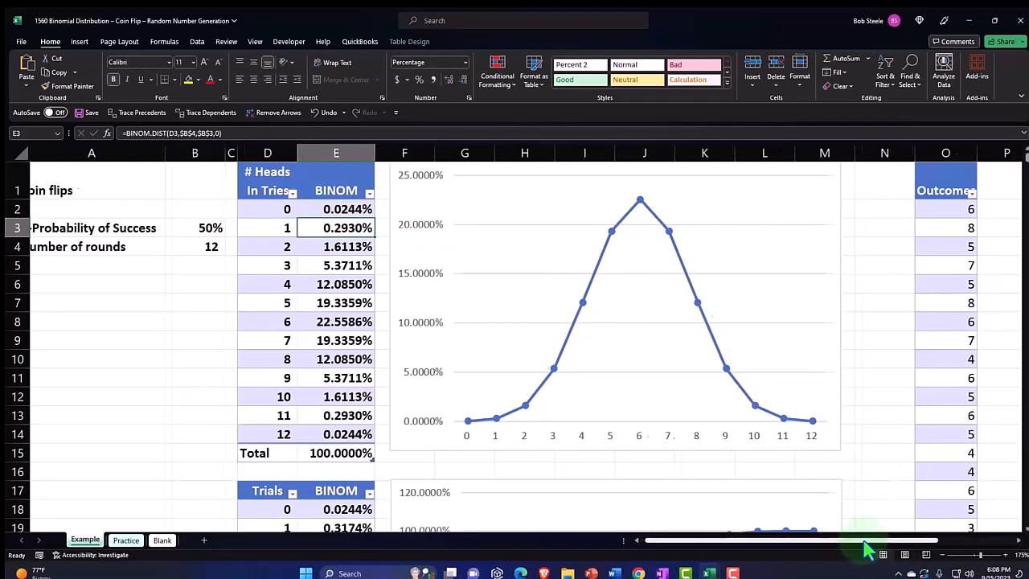
scroll("right", 3)
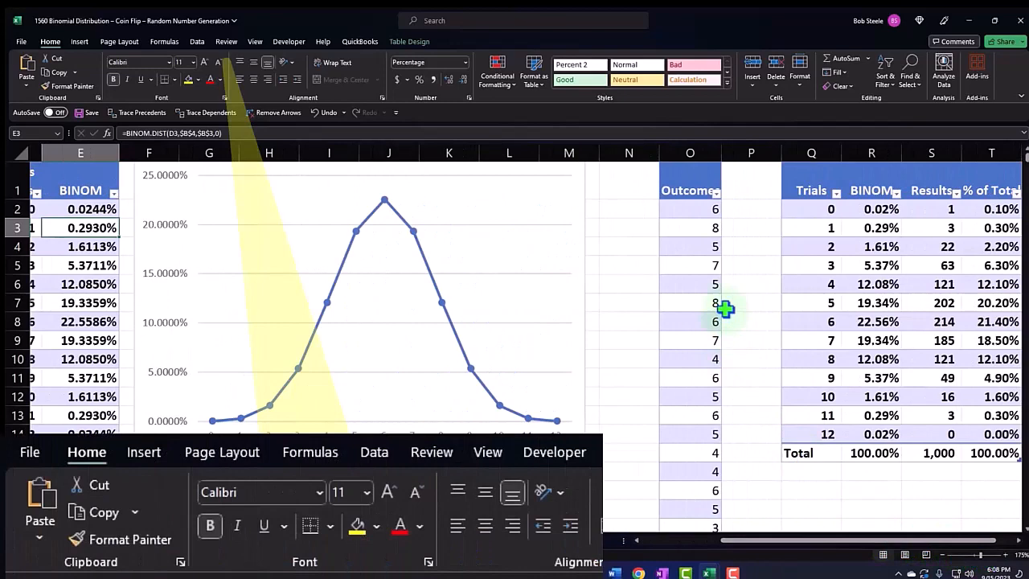
mouse_move(396, 476)
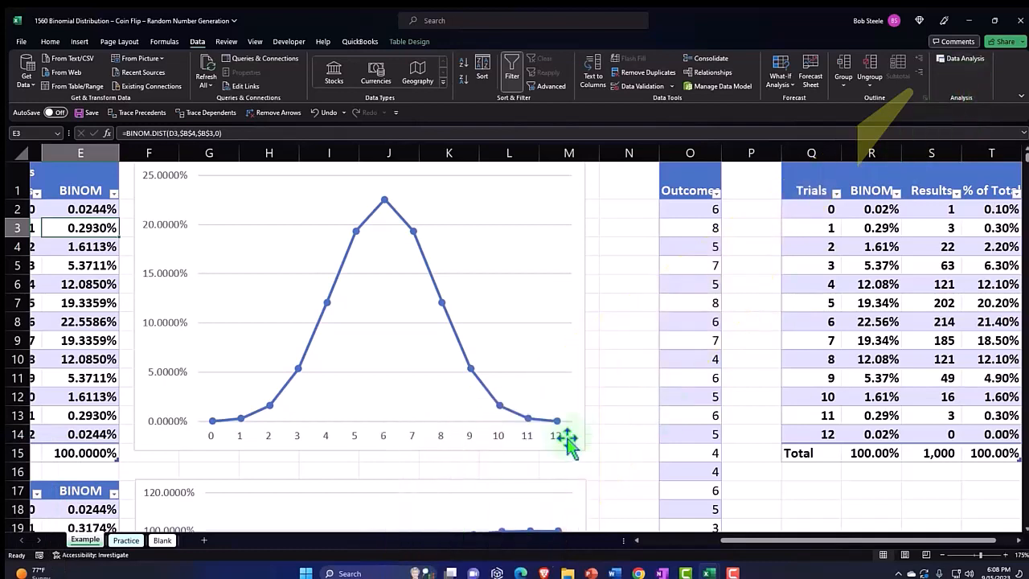
left_click(162, 541)
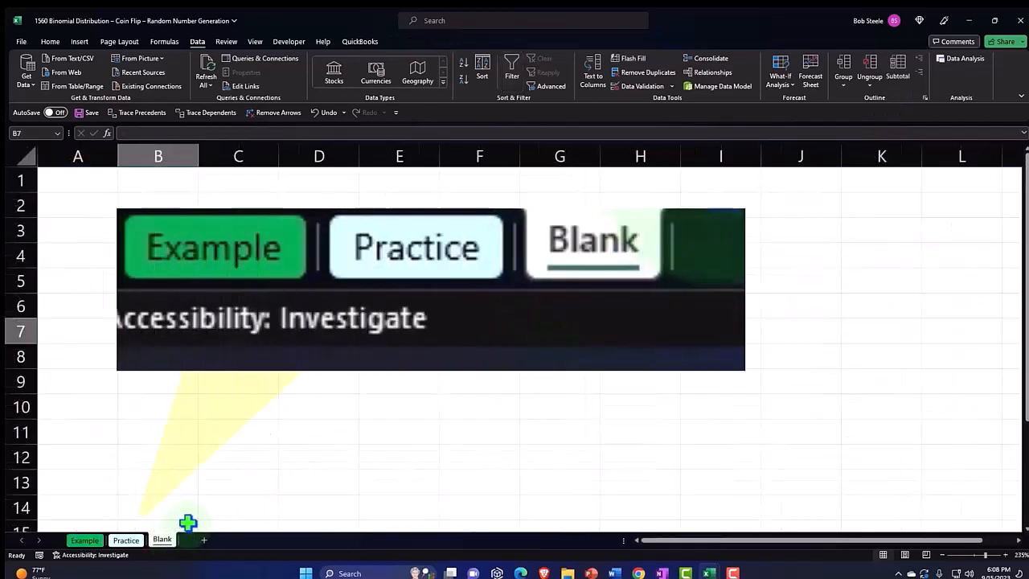
Format all Blank sheet cells as Currency with 2 decimals and no symbol
left_click(162, 540)
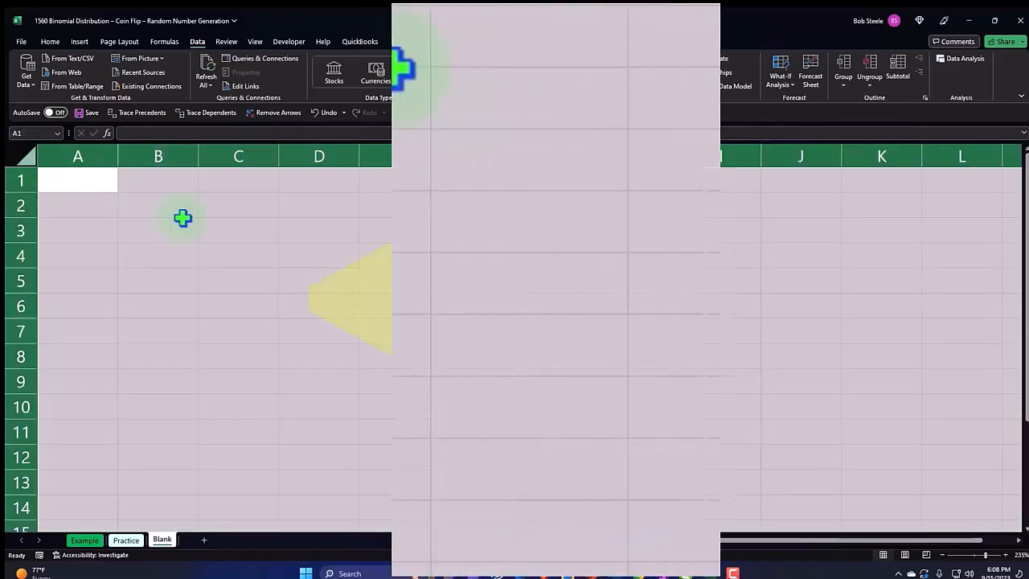
right_click(182, 218)
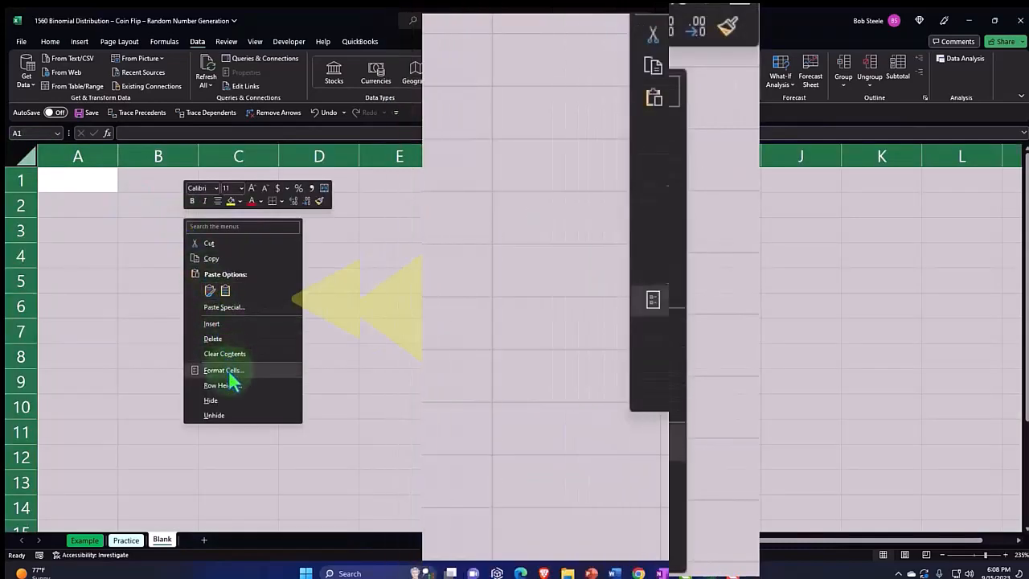
left_click(222, 370)
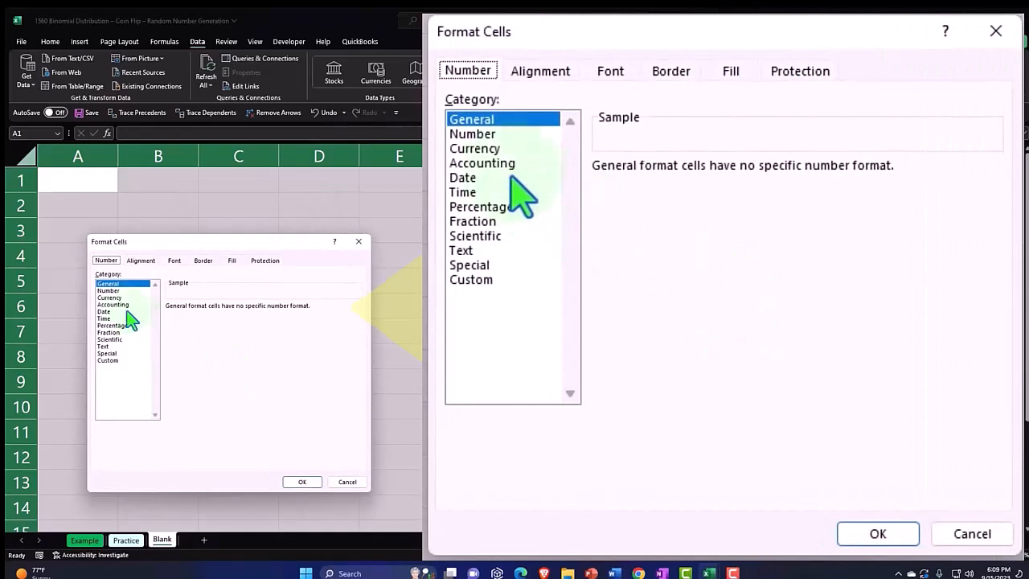
left_click(475, 148)
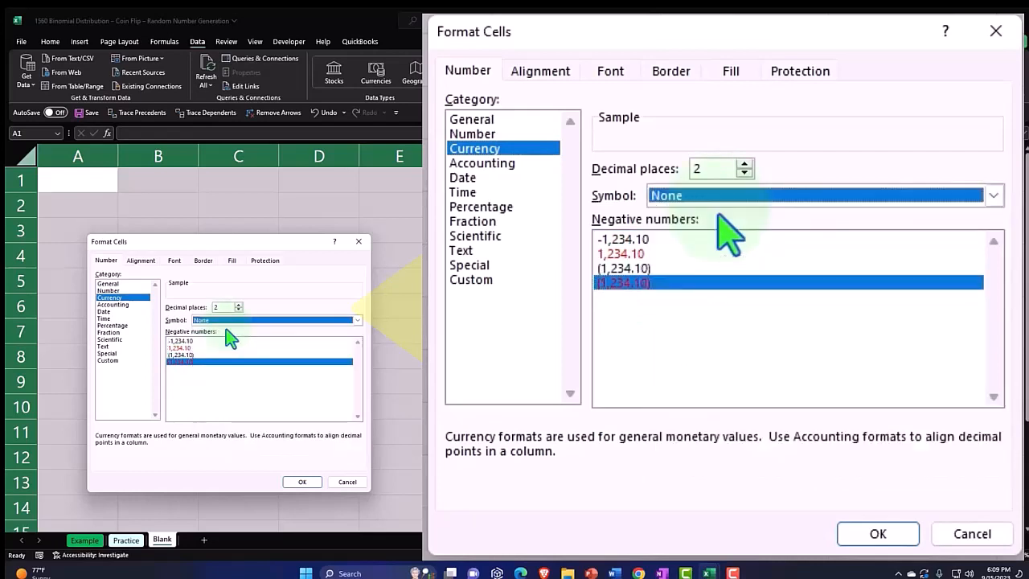
left_click(744, 173)
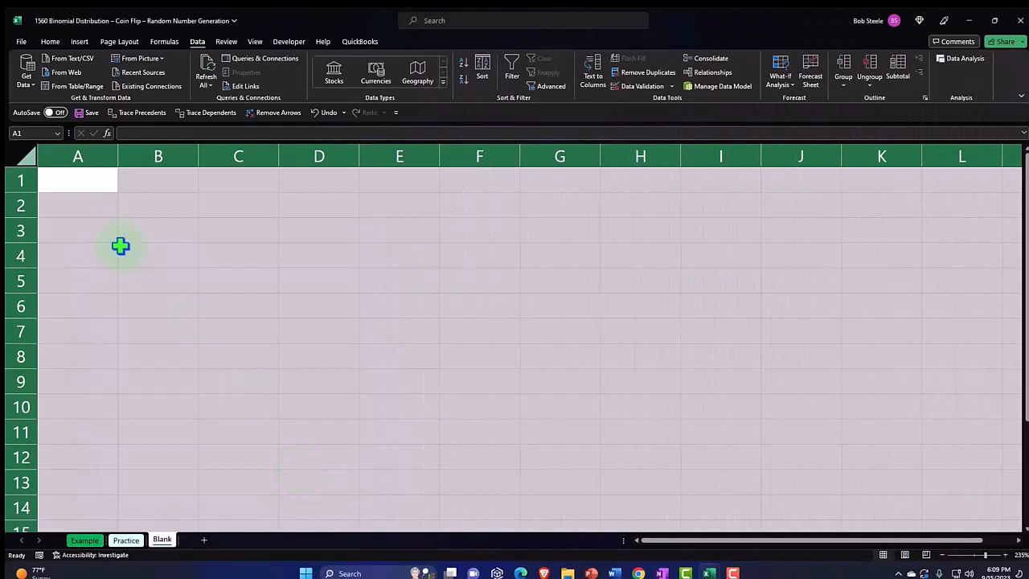
Enter a bold 'Coin Flips' title in cell A1
type("C")
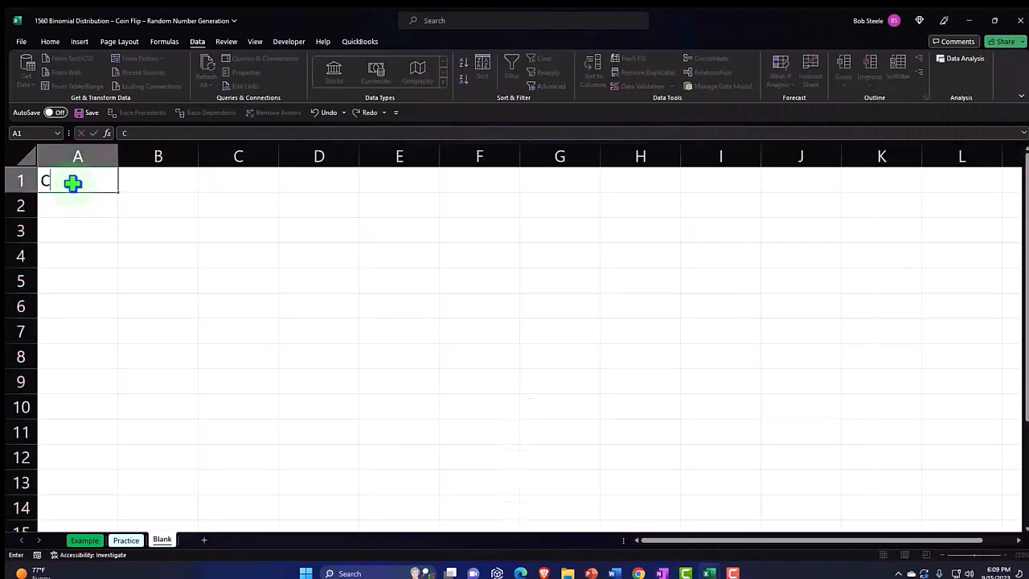
type("oin Flip")
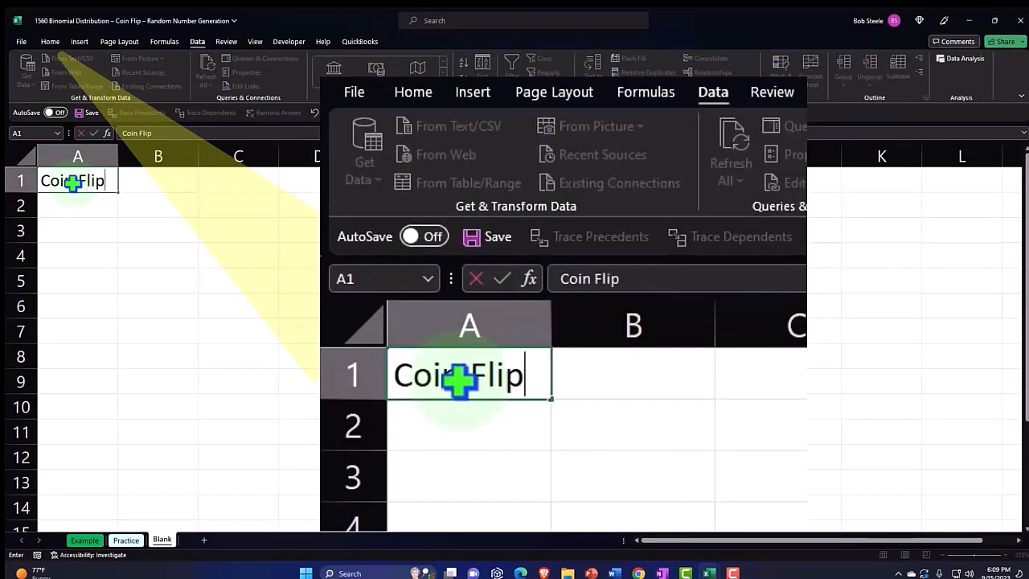
key("Enter")
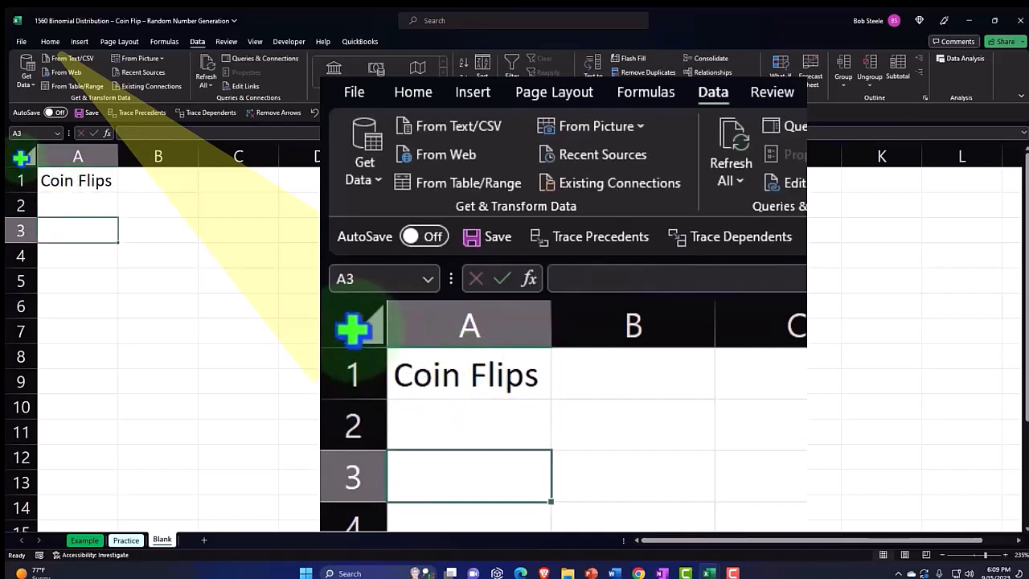
left_click(413, 92)
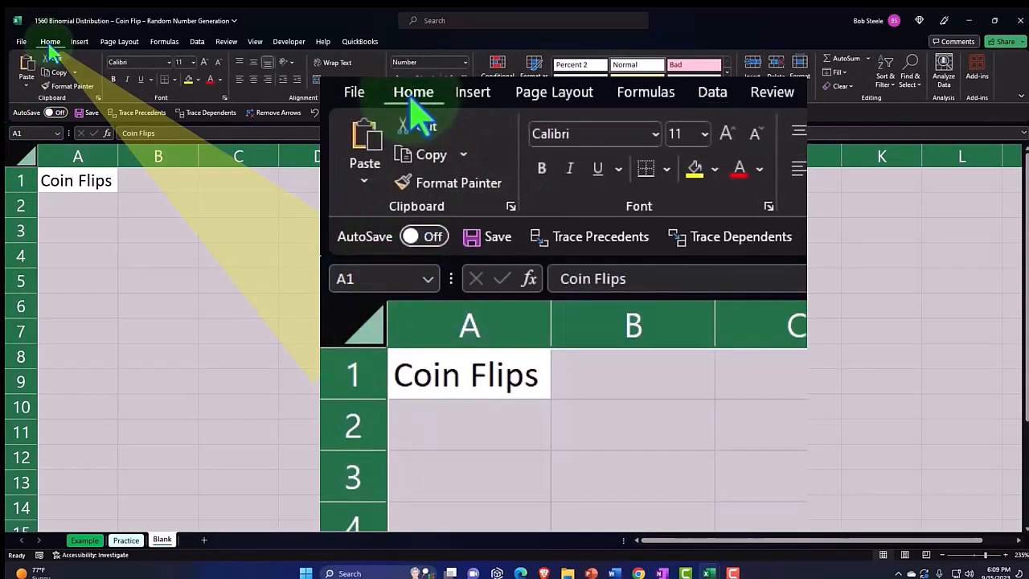
mouse_move(541, 185)
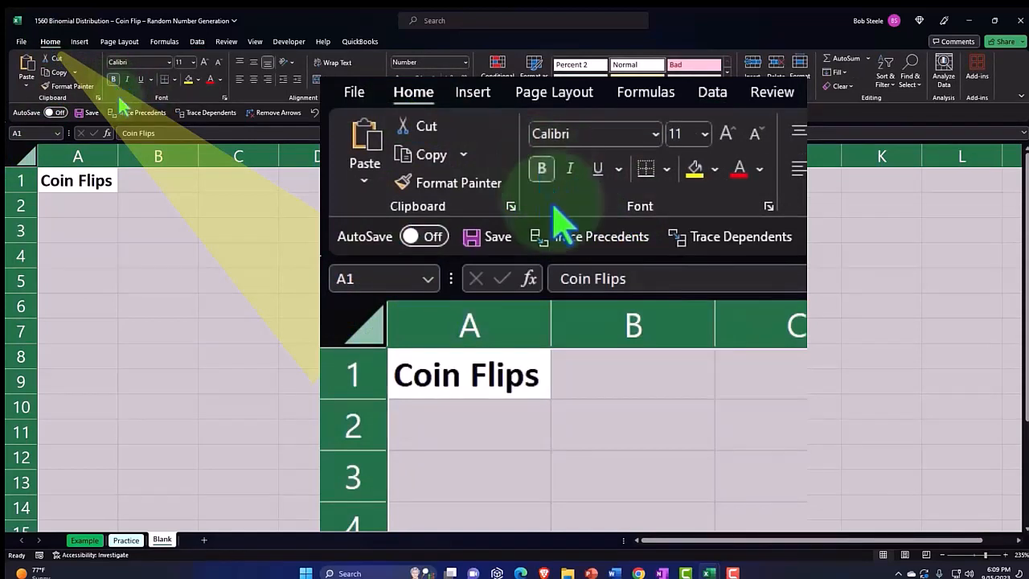
left_click(468, 478)
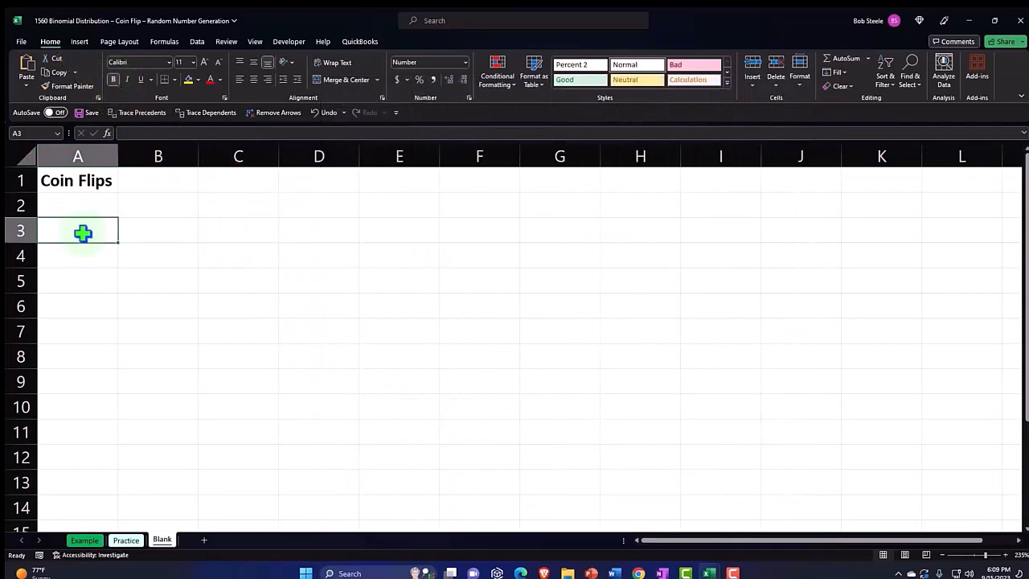
Add 'P-Probability of Success' at 50% and 'Number of rounds' at 12 in A3:B4
type("P")
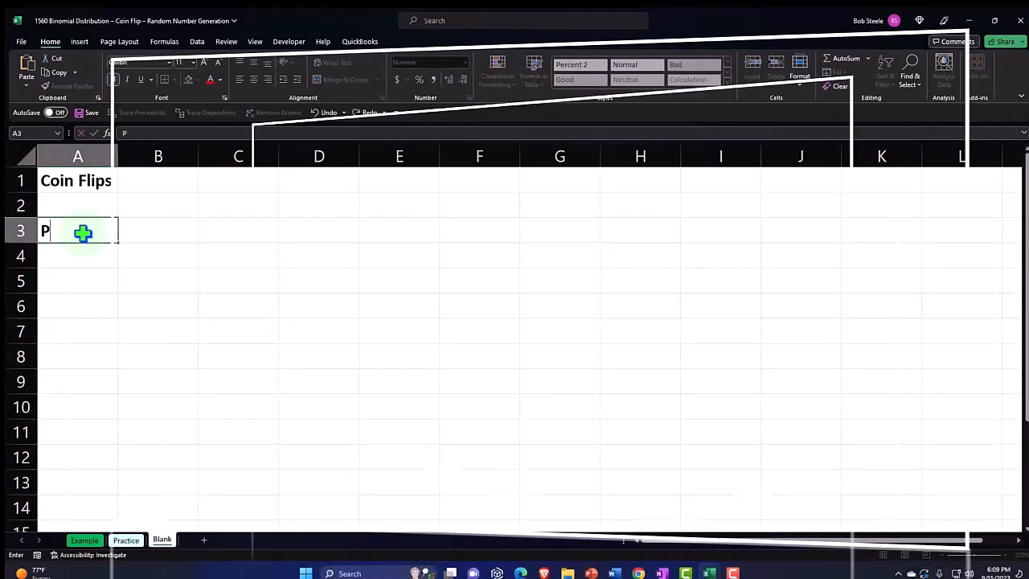
type("-")
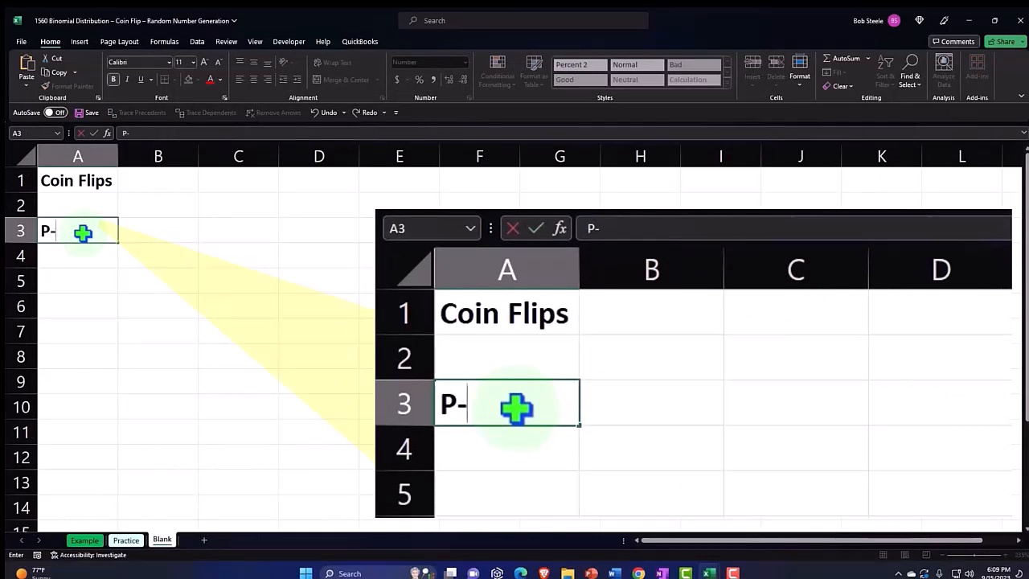
type("Probability of")
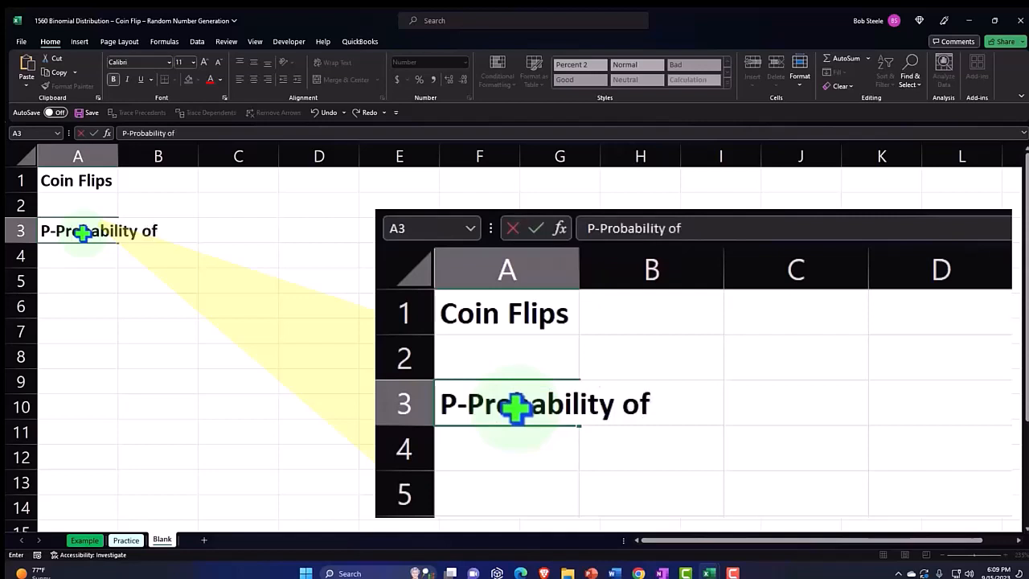
type("Success")
left_click(158, 231)
type("50")
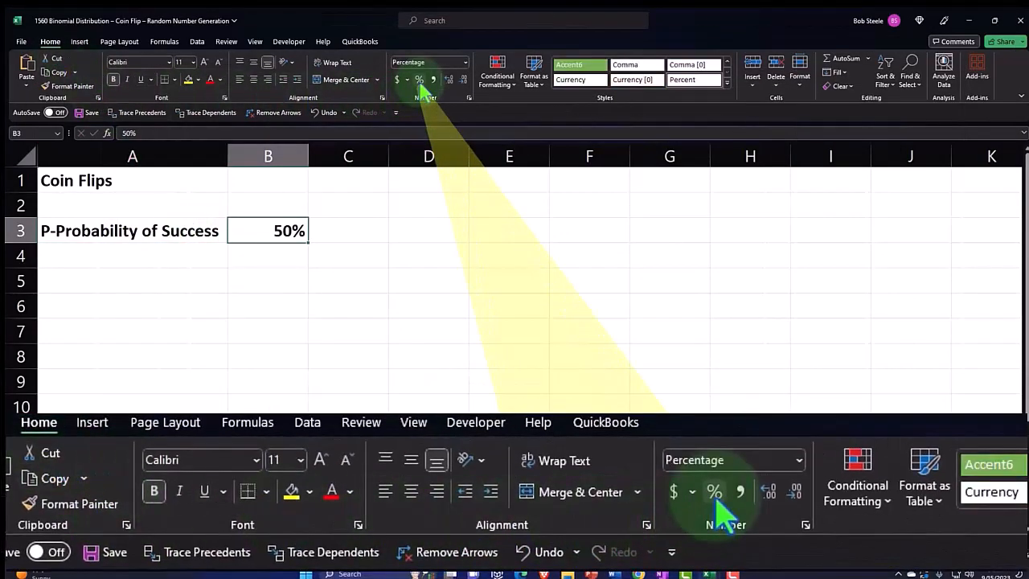
left_click(132, 255)
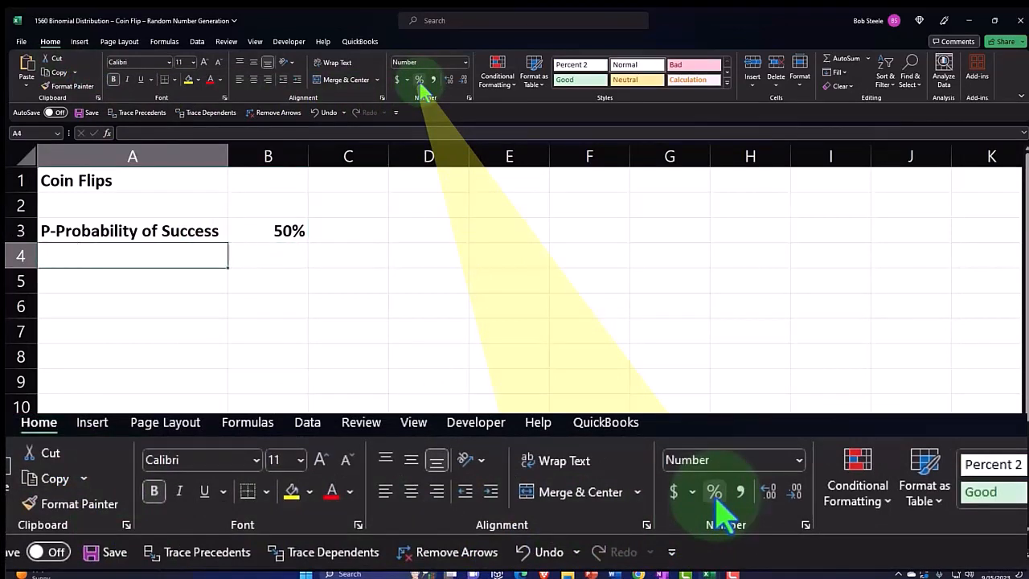
type("Number of rounds")
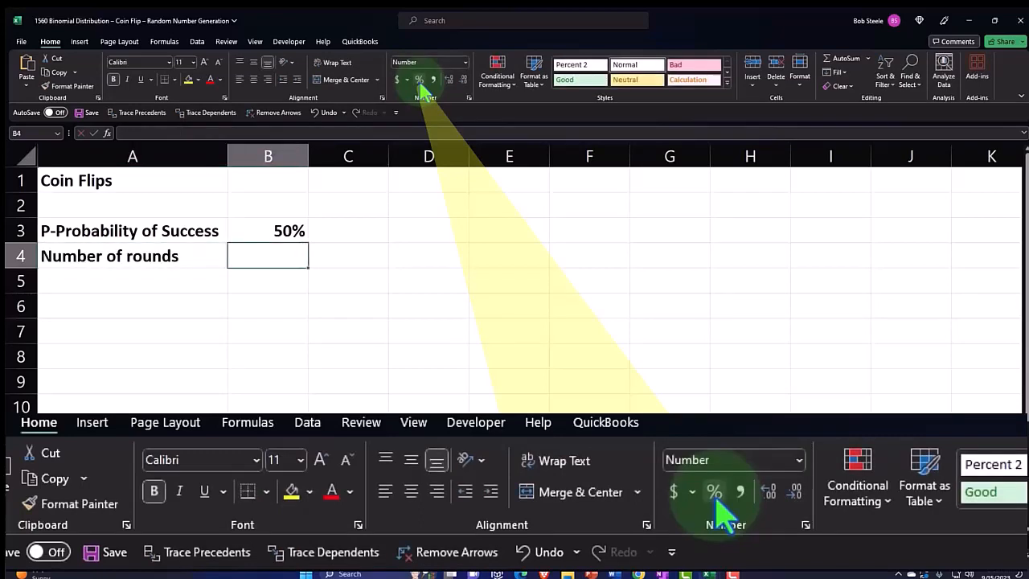
type("12")
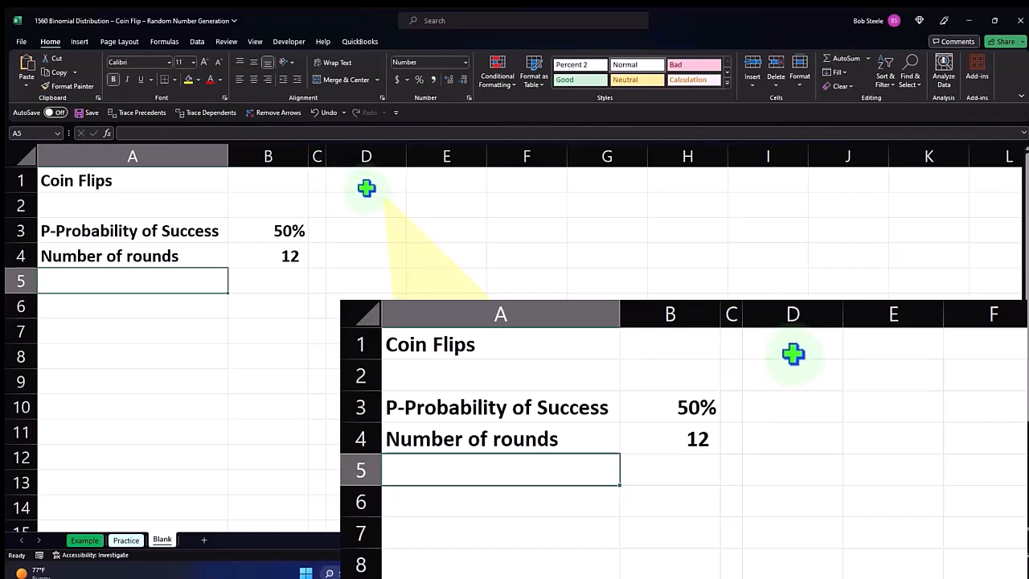
left_click(366, 189)
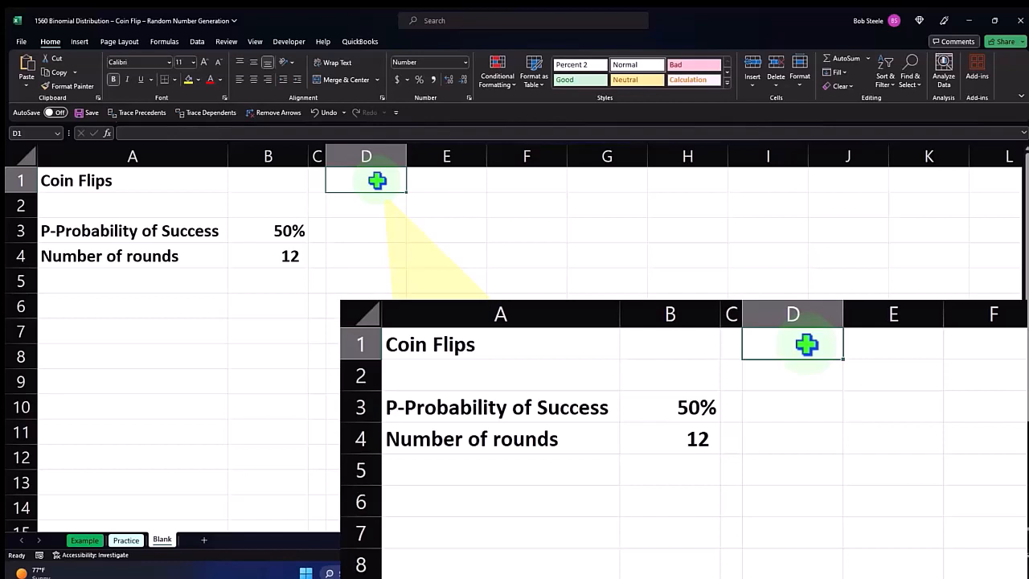
type("P")
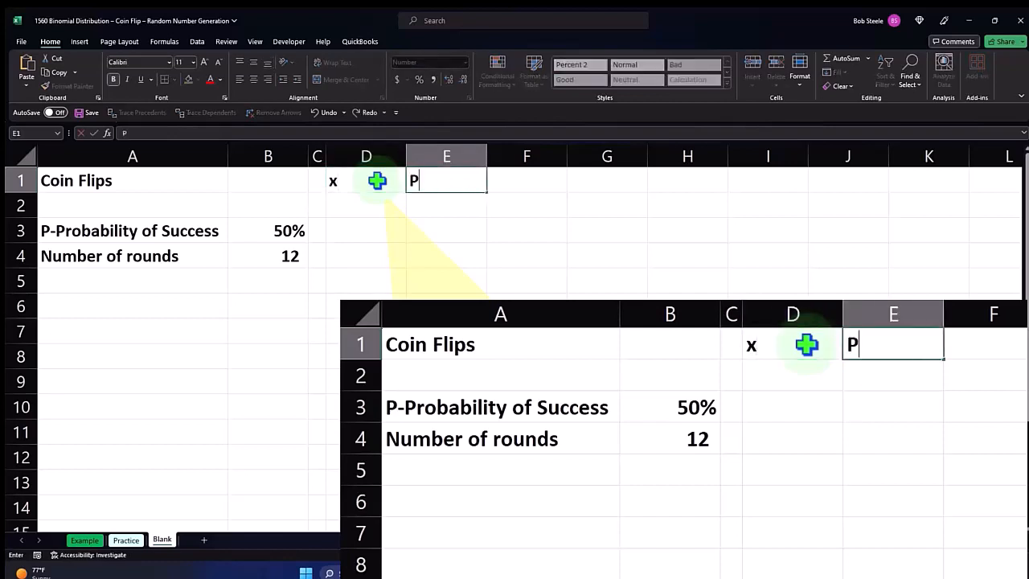
type("(")
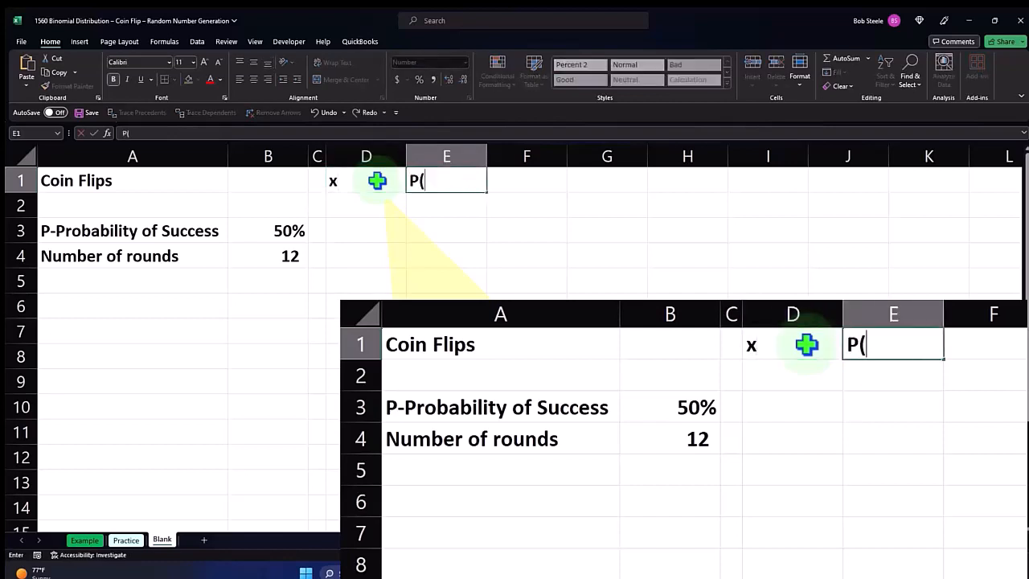
key("Enter")
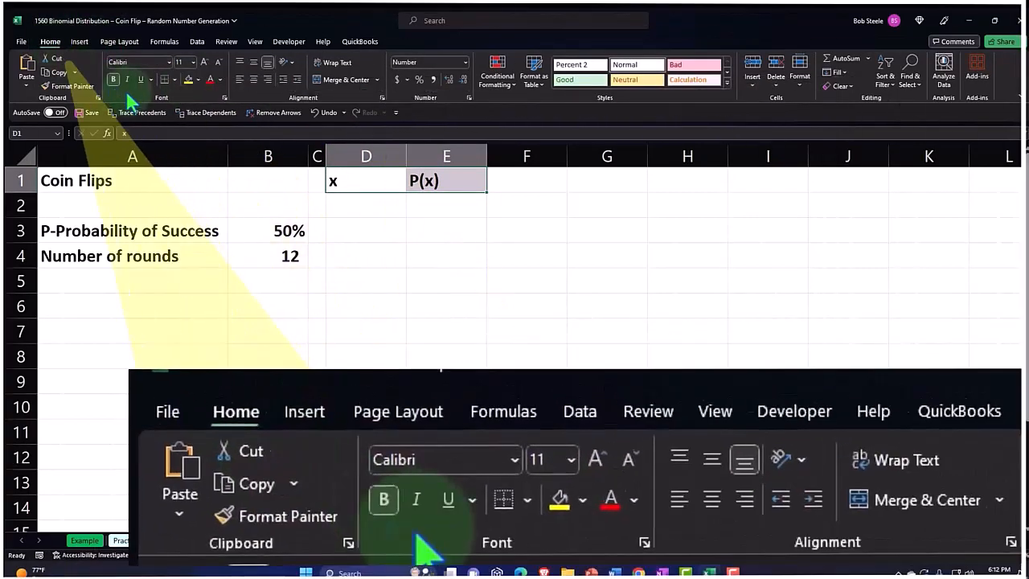
left_click(194, 79)
type("0")
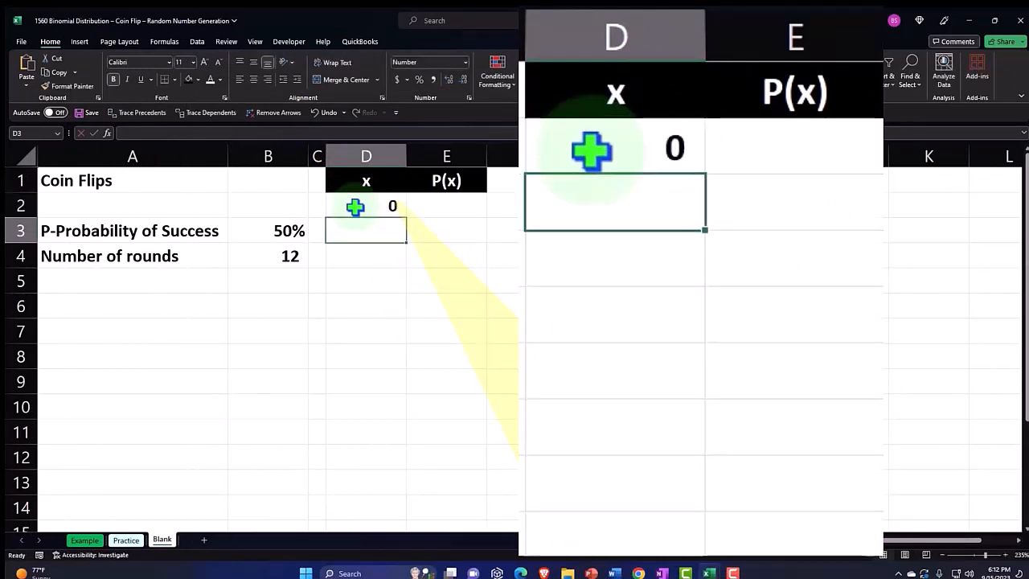
left_click_drag(356, 206, 388, 263)
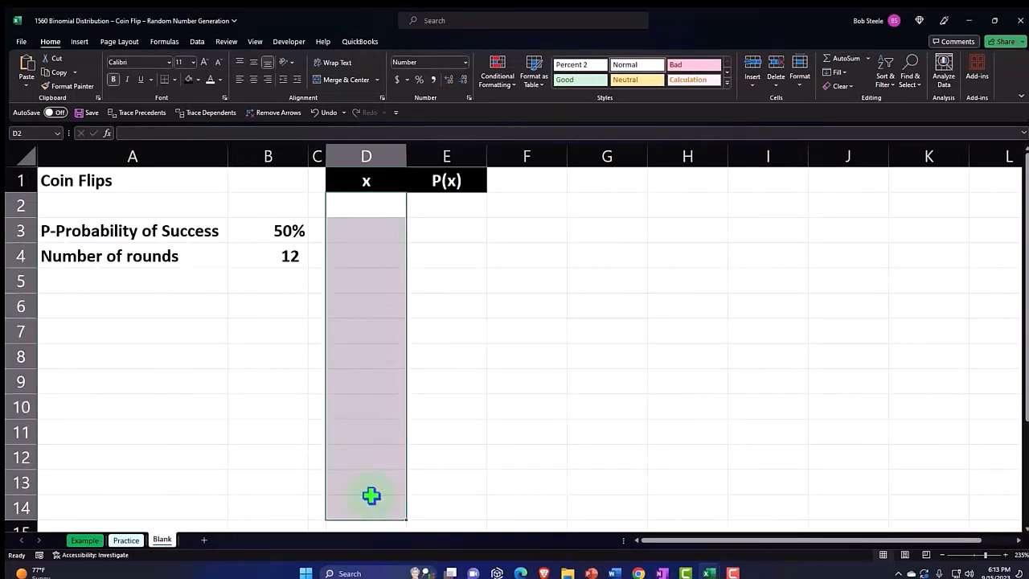
left_click(366, 205)
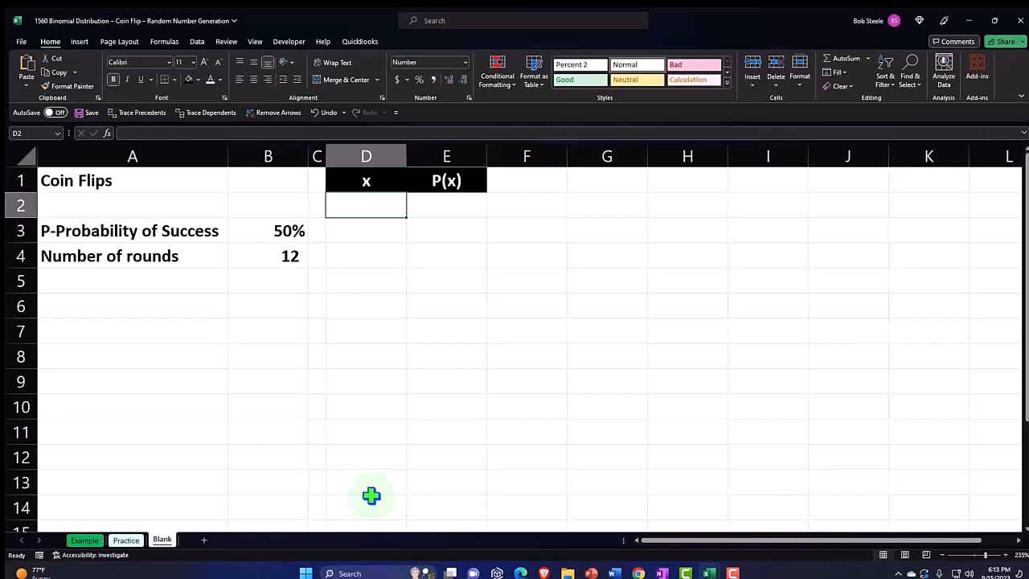
Enter =SEQUENCE(B4+1,,0) in D2 to spill x counts 0 through 12
type("=sd")
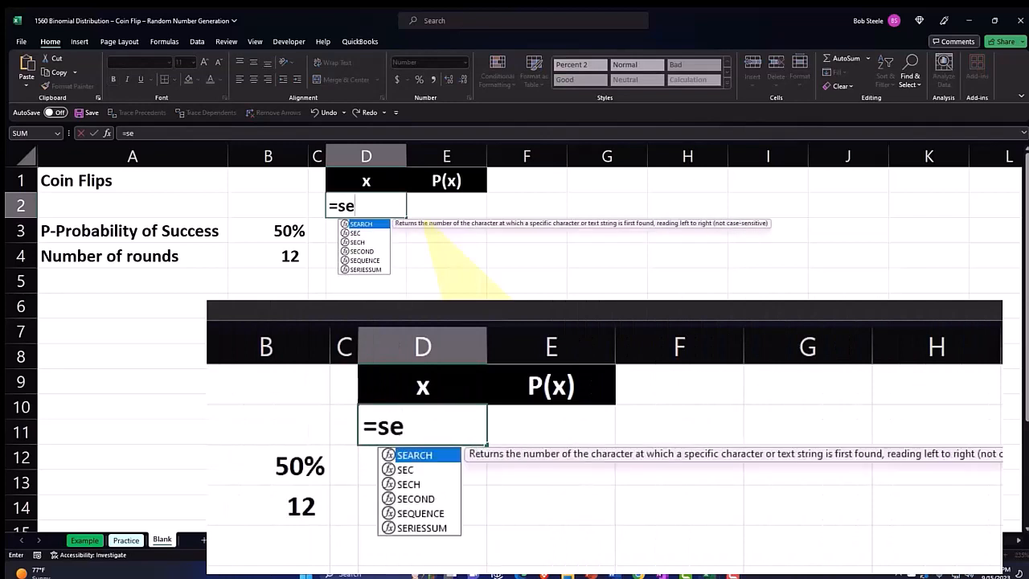
type("q")
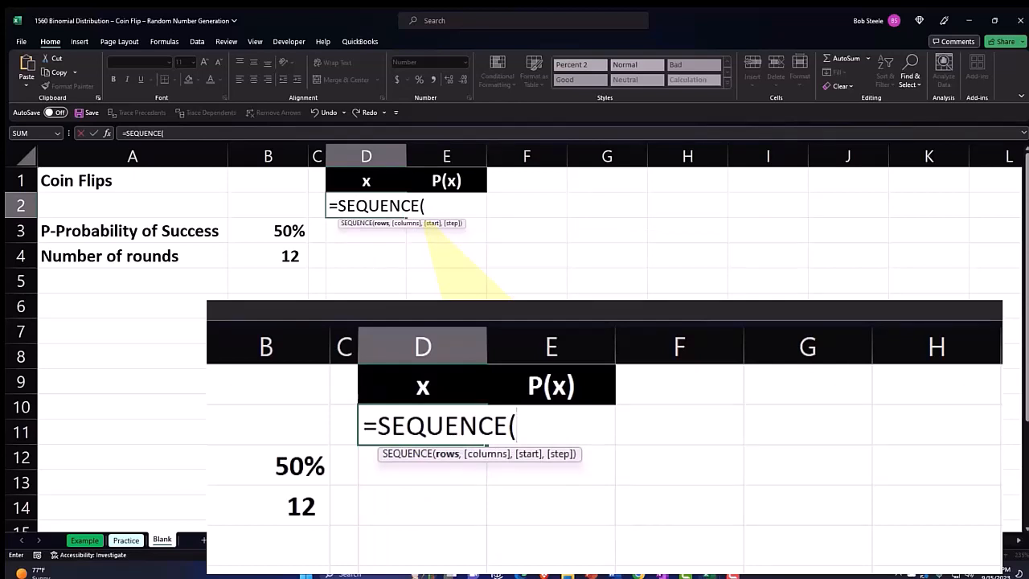
left_click(267, 256)
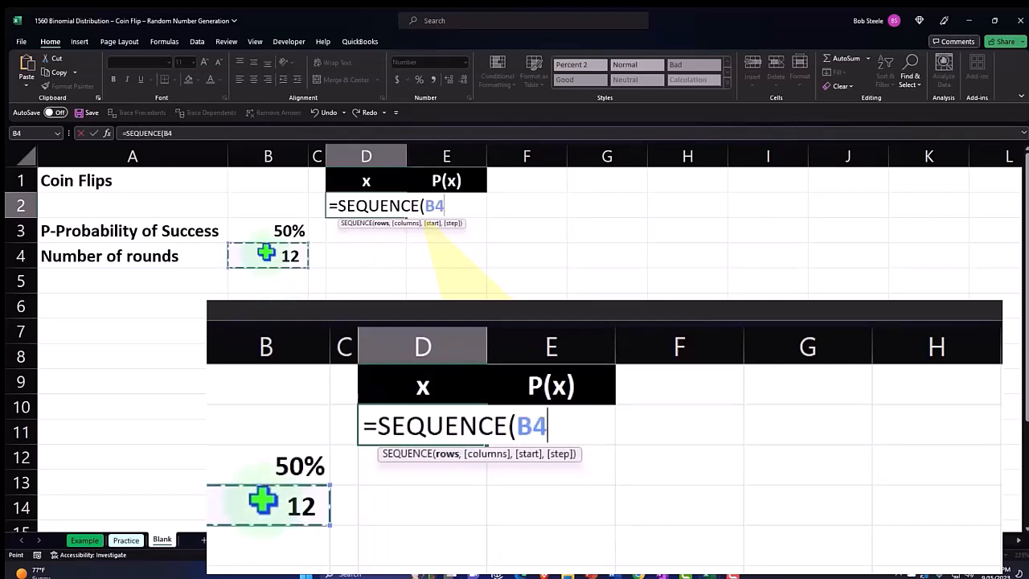
type("+")
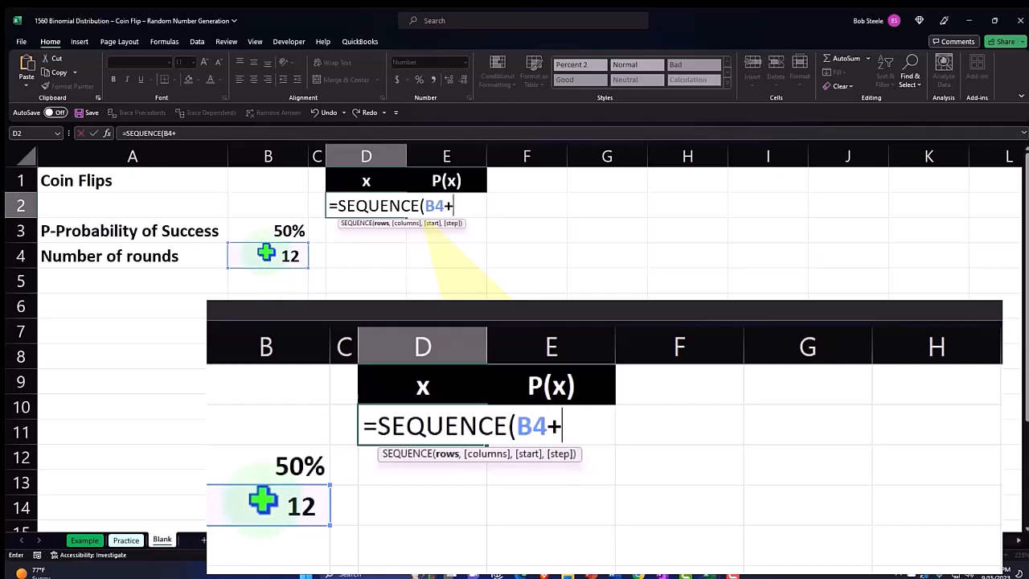
type("1")
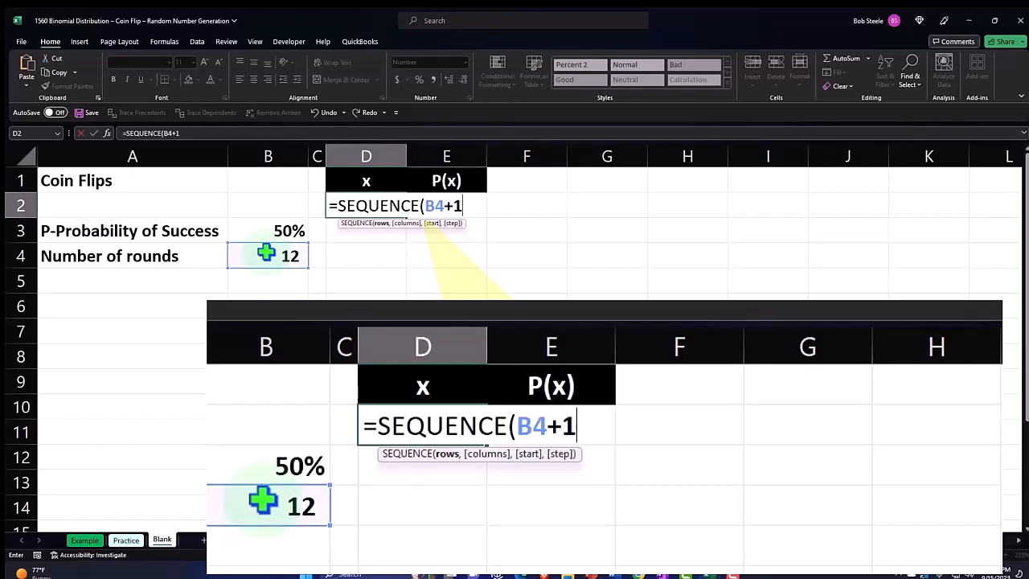
type(",")
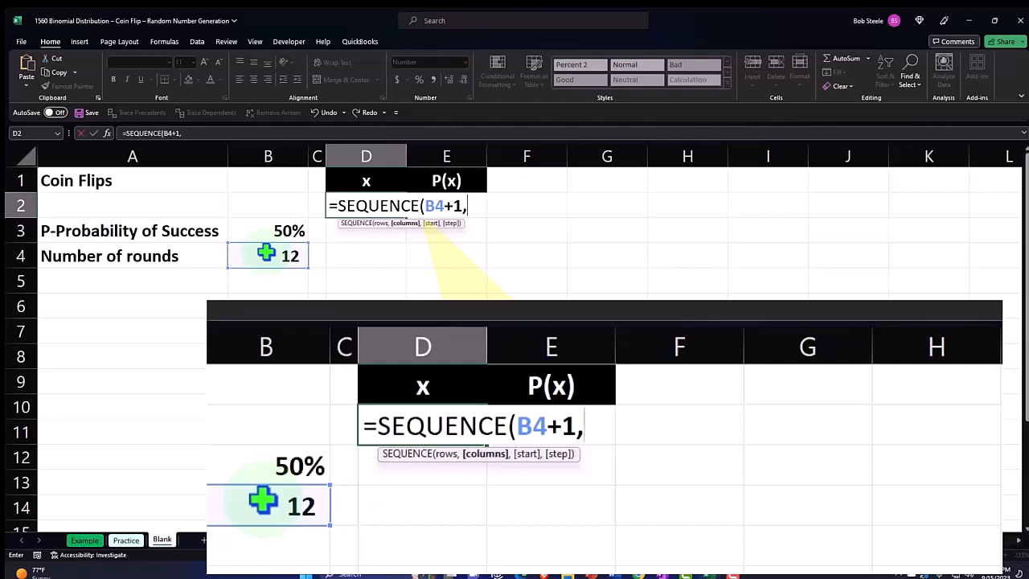
type(",")
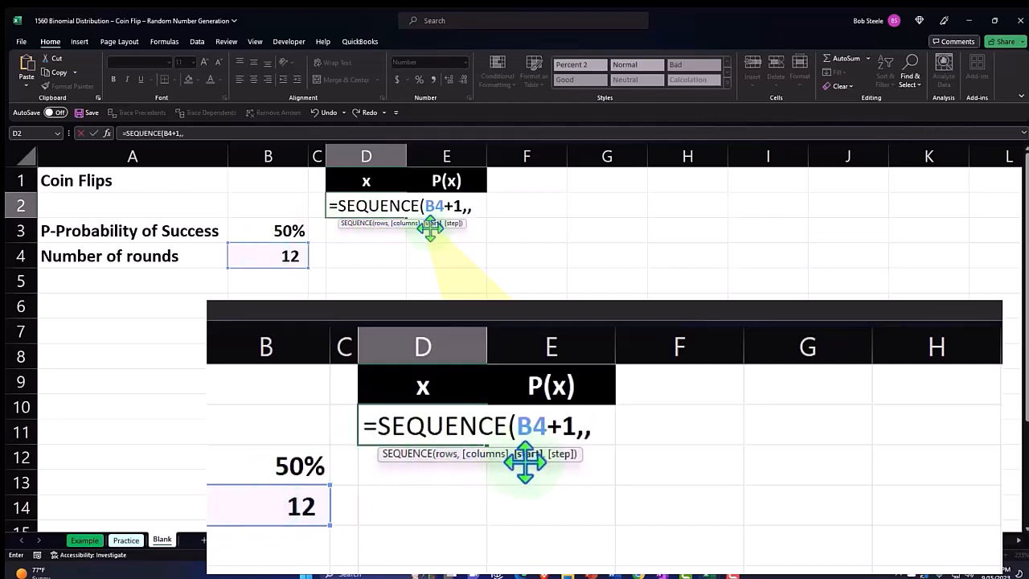
type("0)")
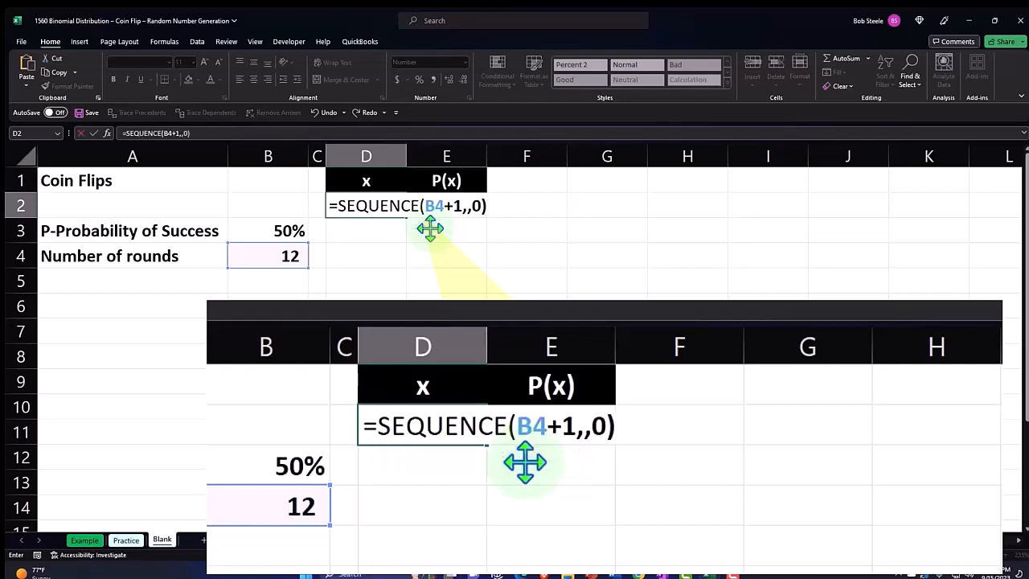
key("Enter")
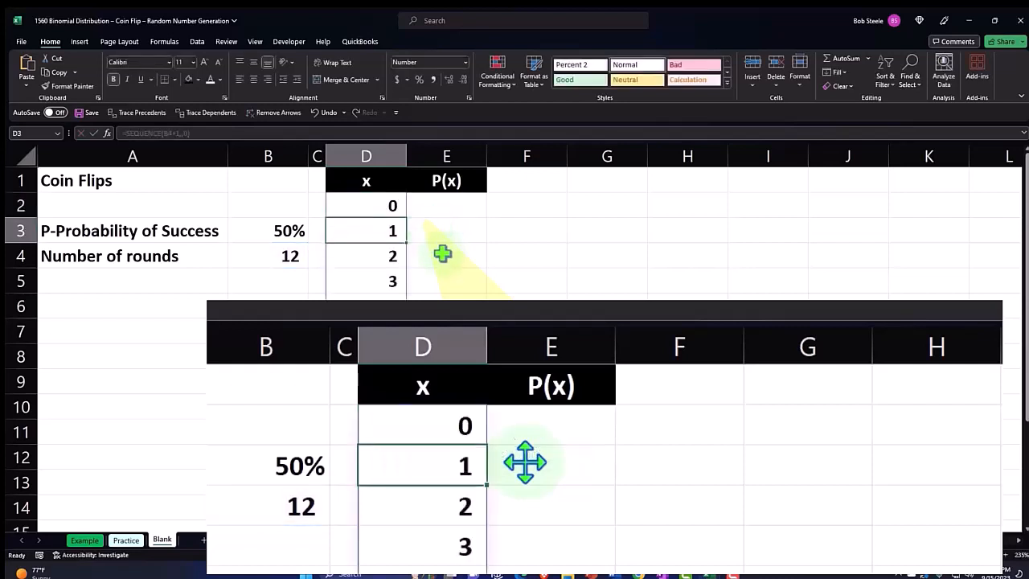
left_click(443, 255)
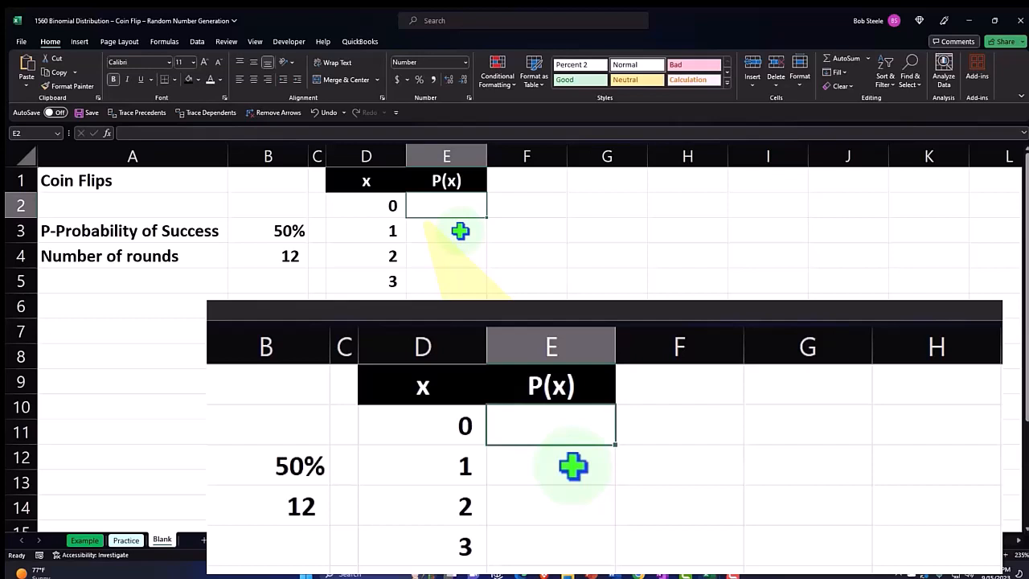
Enter =BINOM.DIST.RANGE($B$4,$B$3,D2#) in E2 to spill the P(x) probabilities
type("=bo")
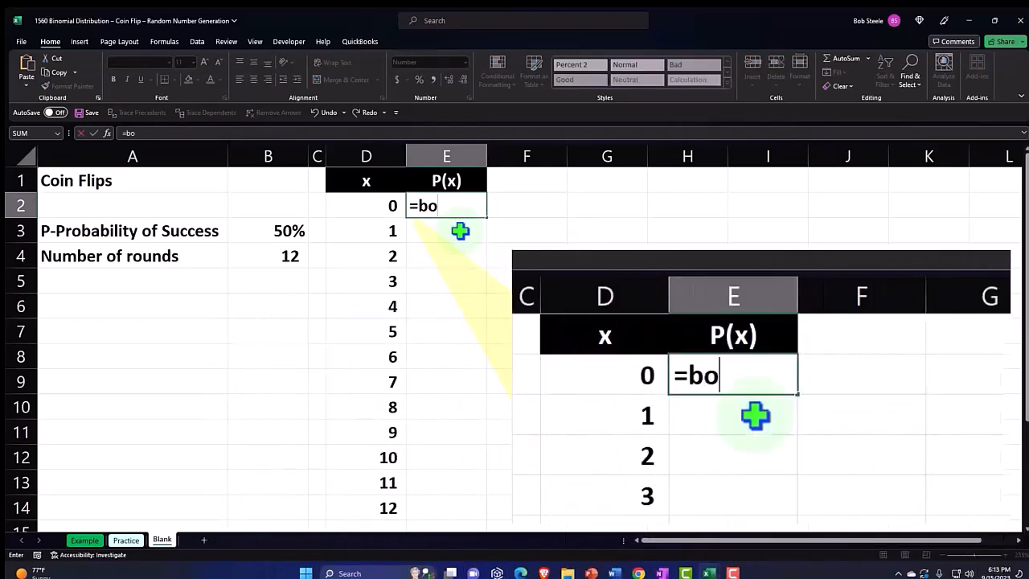
type("in")
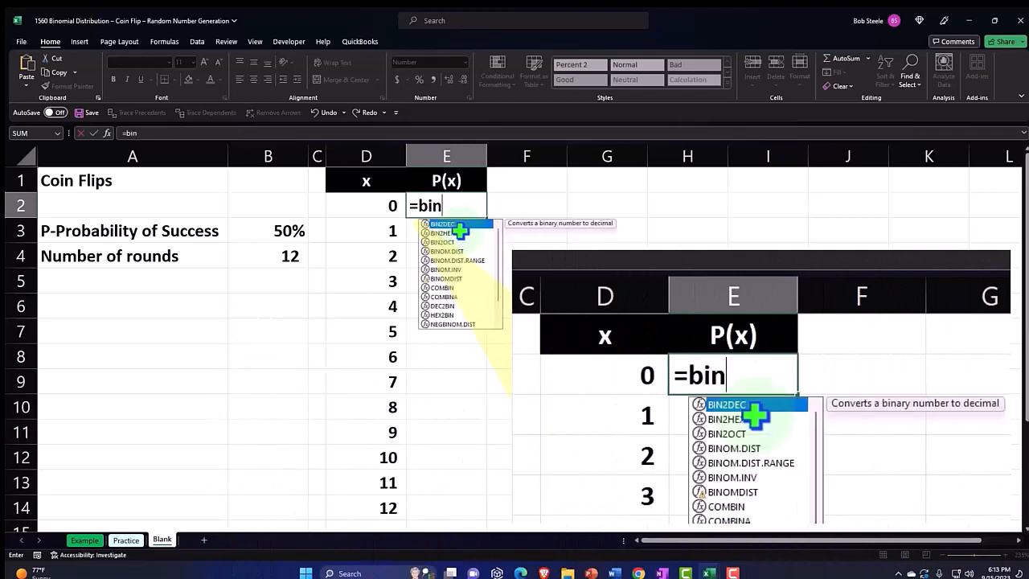
type("o")
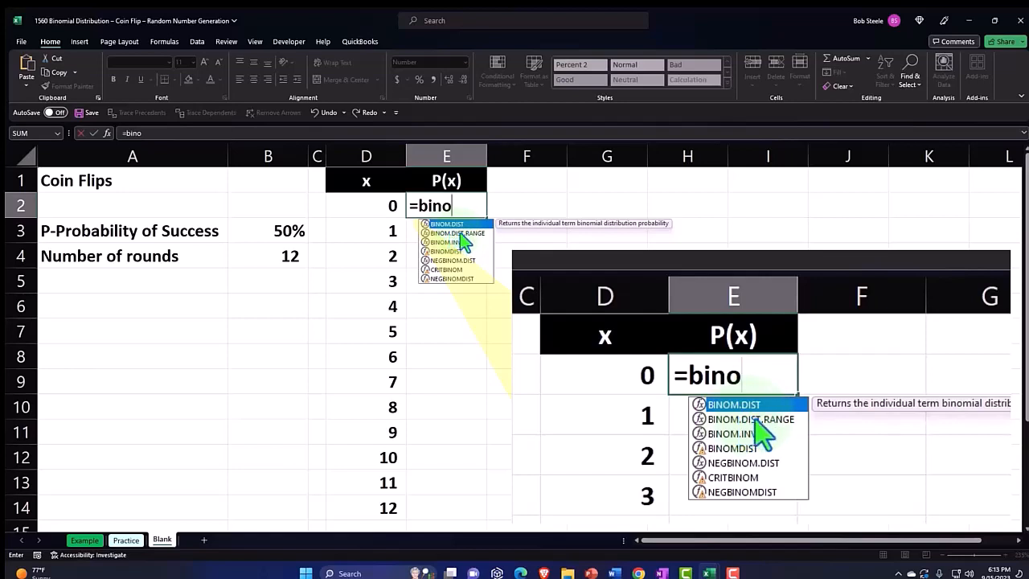
mouse_move(768, 449)
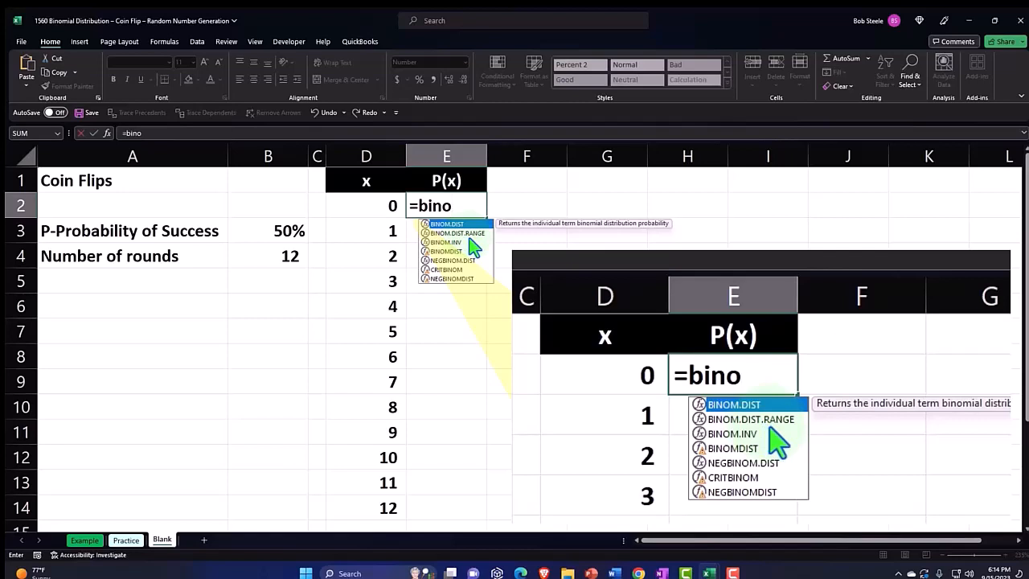
mouse_move(784, 442)
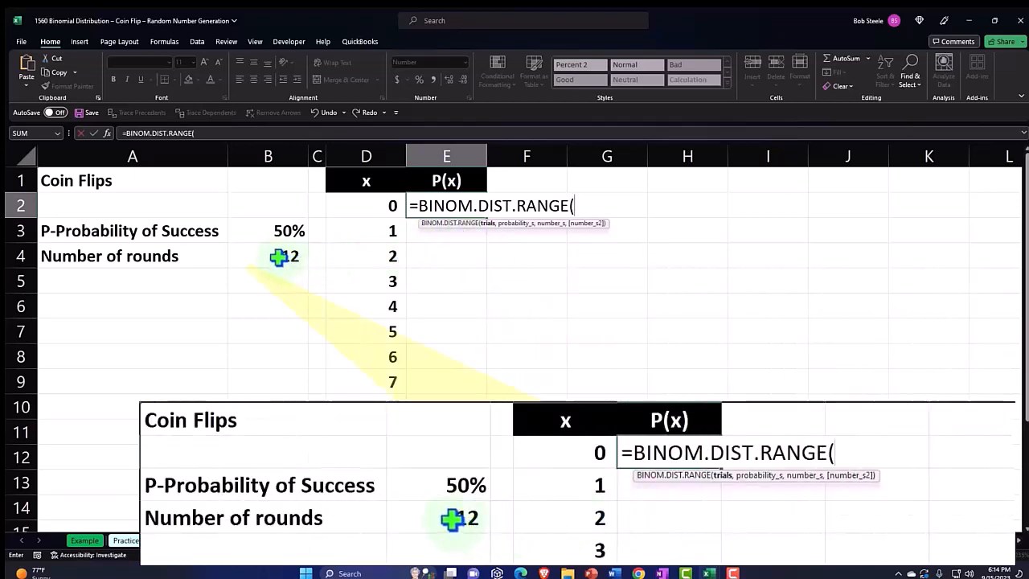
left_click(268, 255)
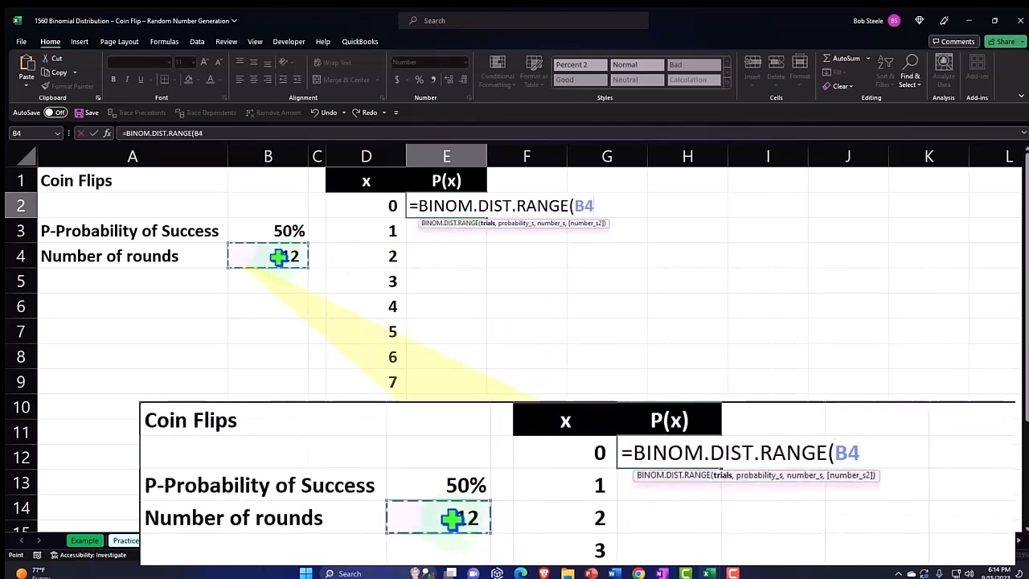
type(",")
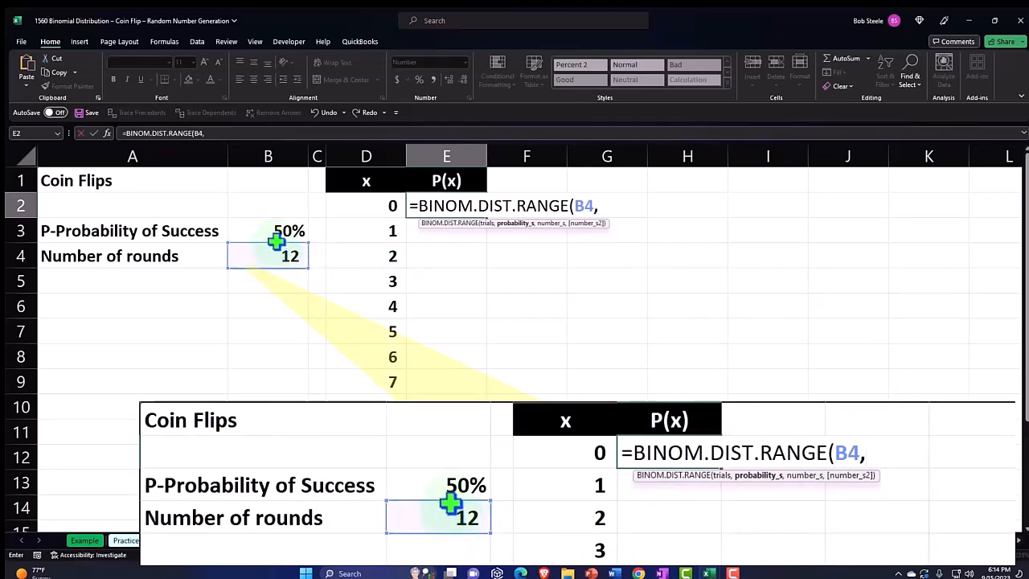
left_click(274, 231)
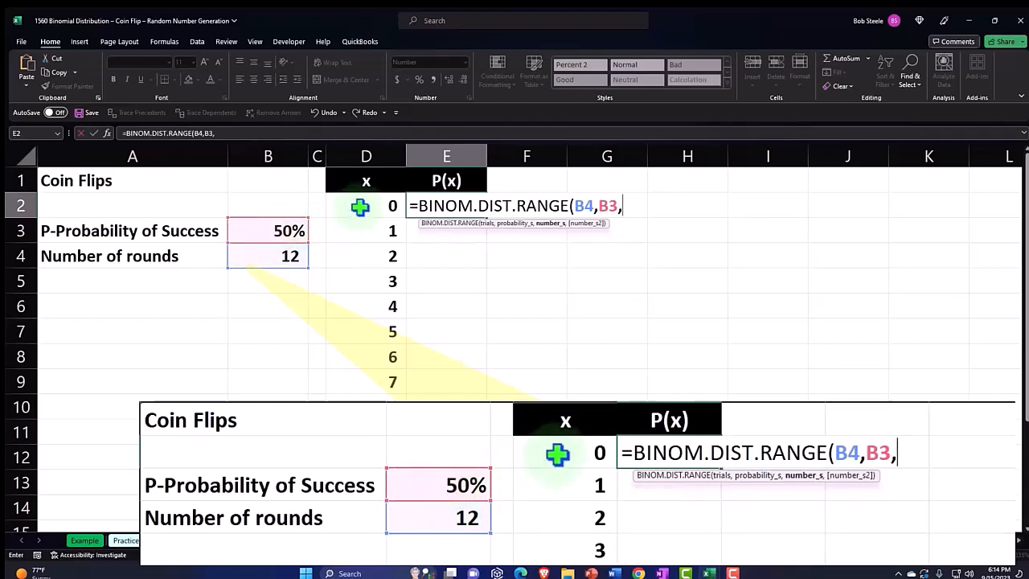
left_click(365, 205)
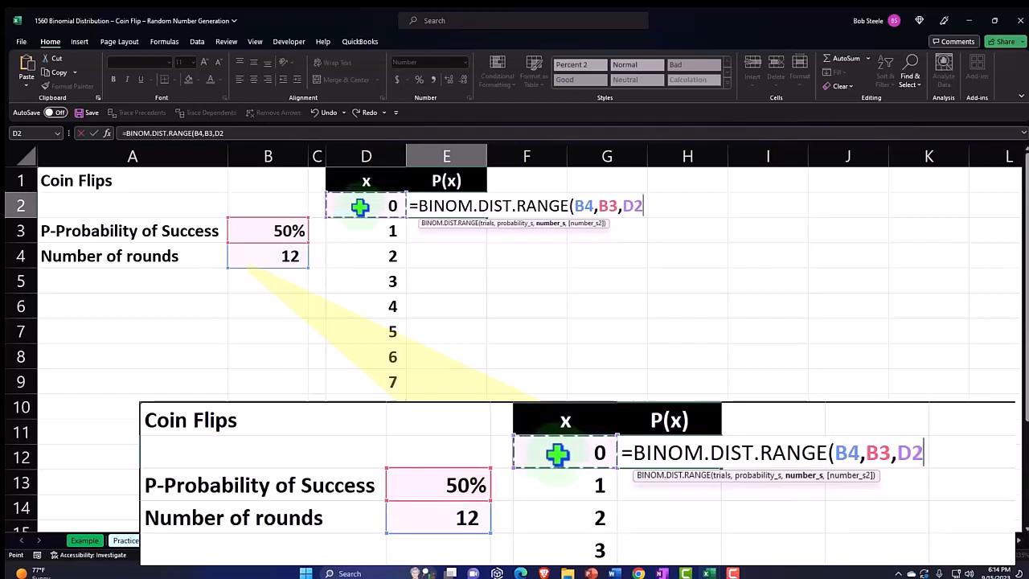
type("#")
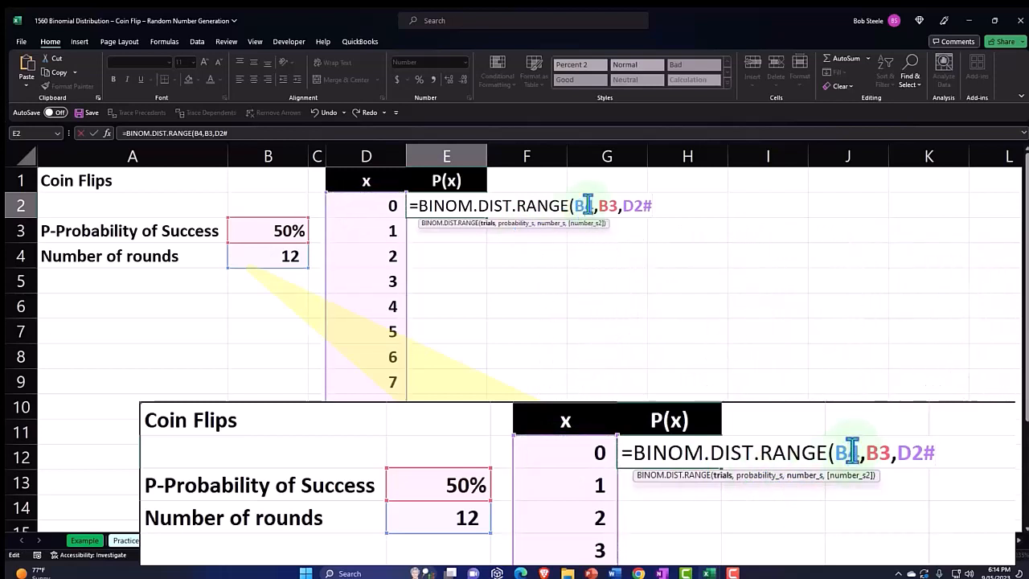
key("f4")
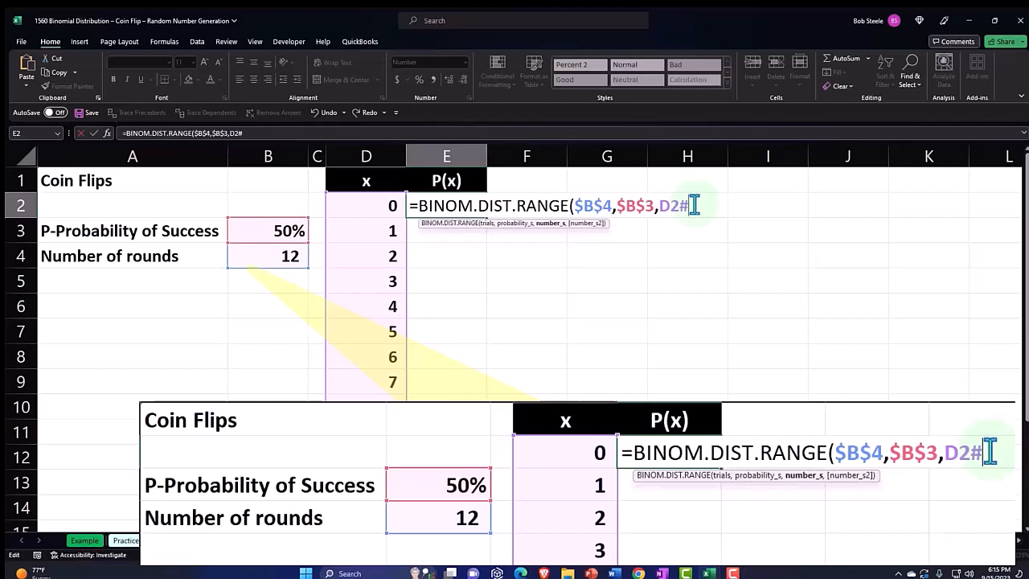
key("Enter")
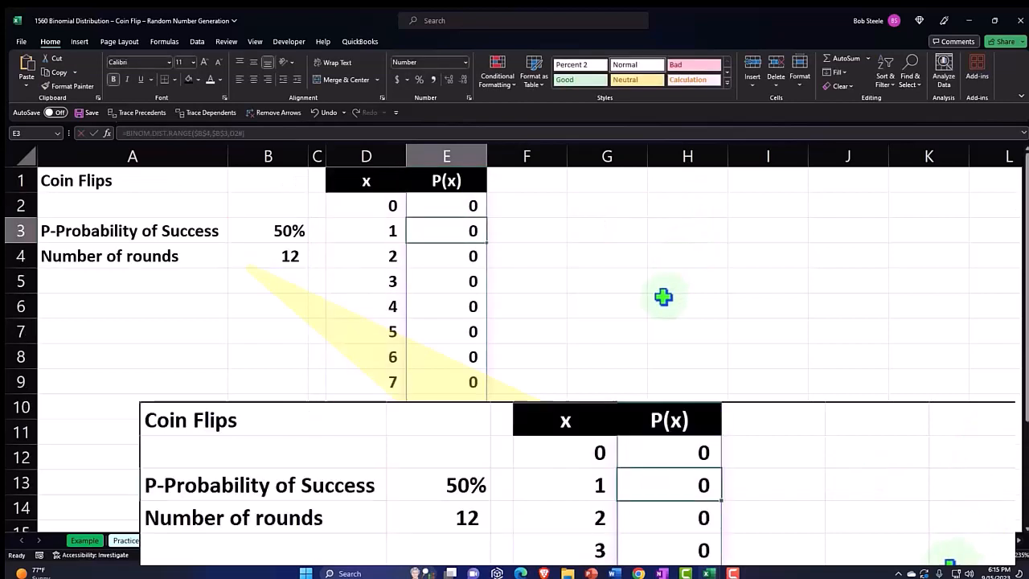
Format the P(x) values in E2:E14 as percentages with two decimals
left_click_drag(446, 231, 447, 398)
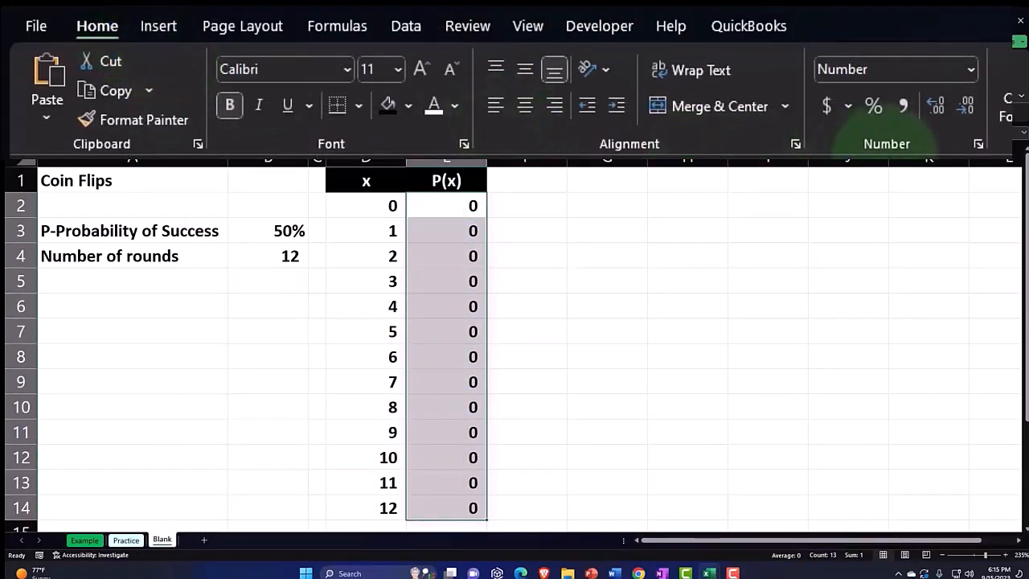
left_click(873, 105)
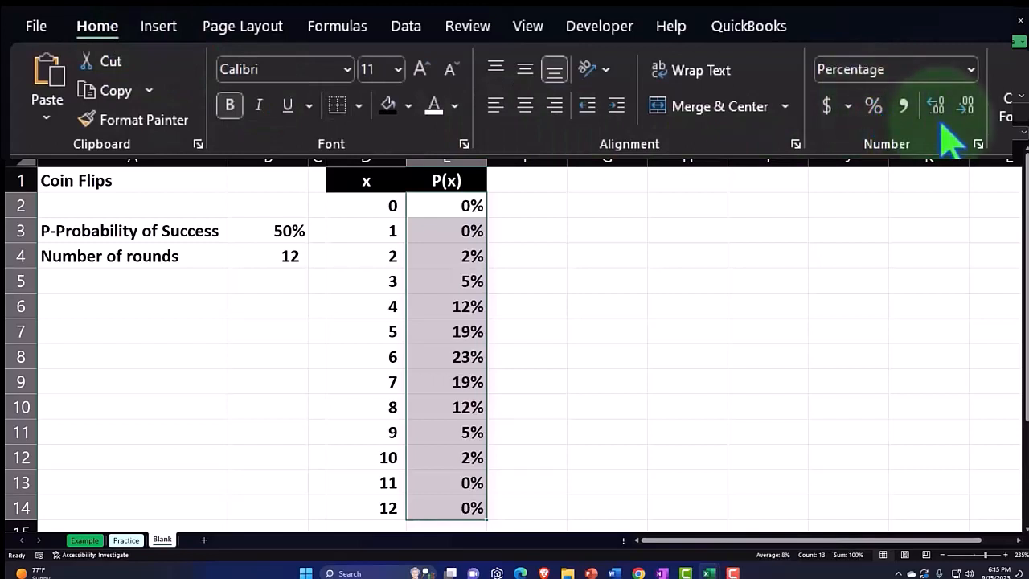
left_click(939, 105)
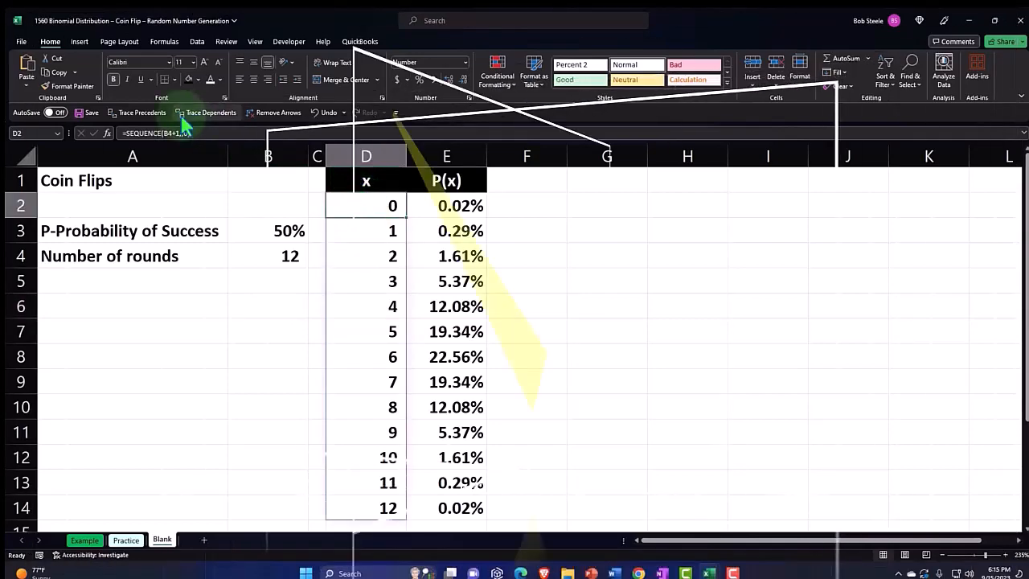
left_click(79, 41)
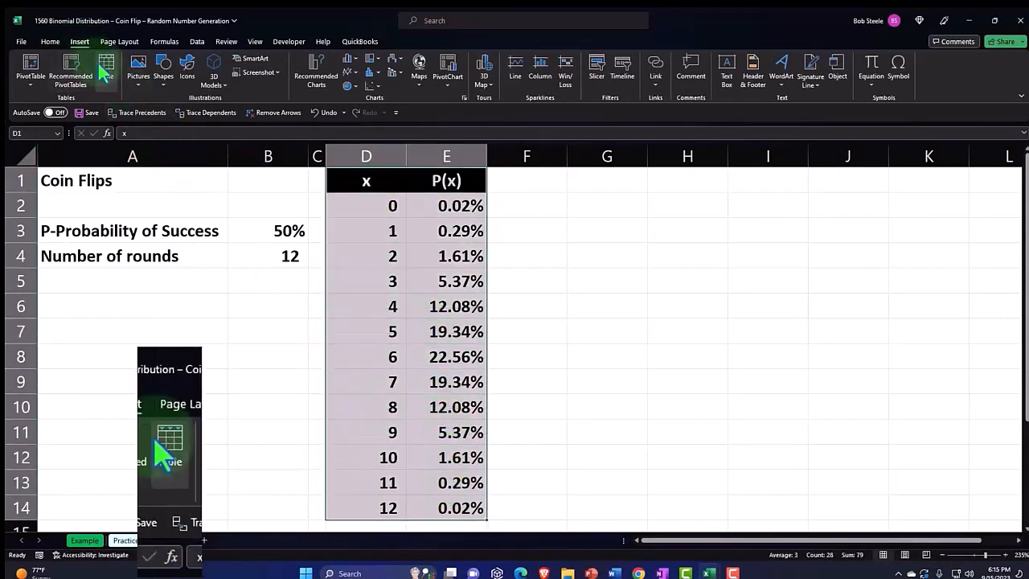
Try turning the x/P(x) block into a table, then check the SEQUENCE and BINOM.DIST.RANGE formulas
left_click(102, 66)
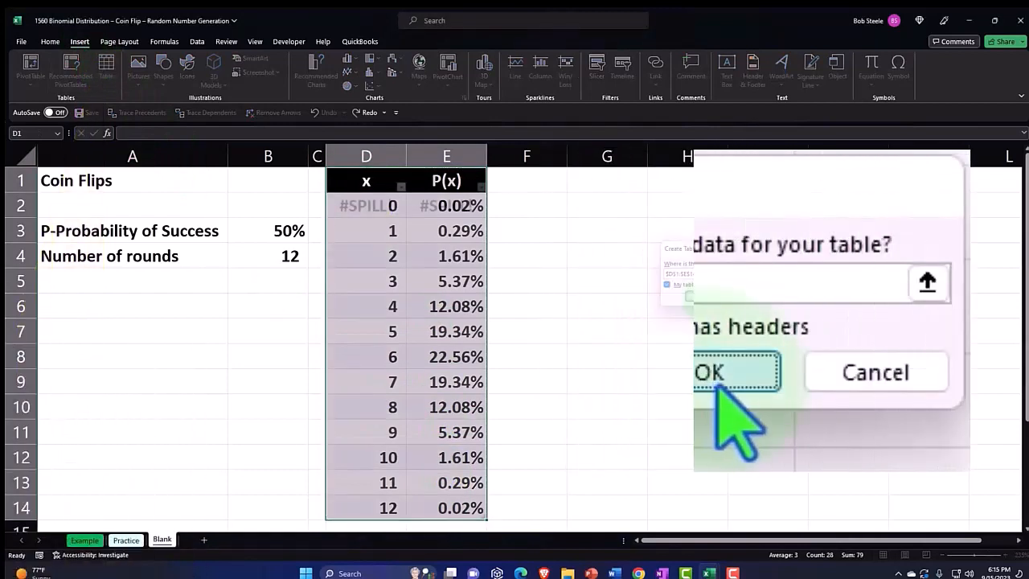
left_click(717, 372)
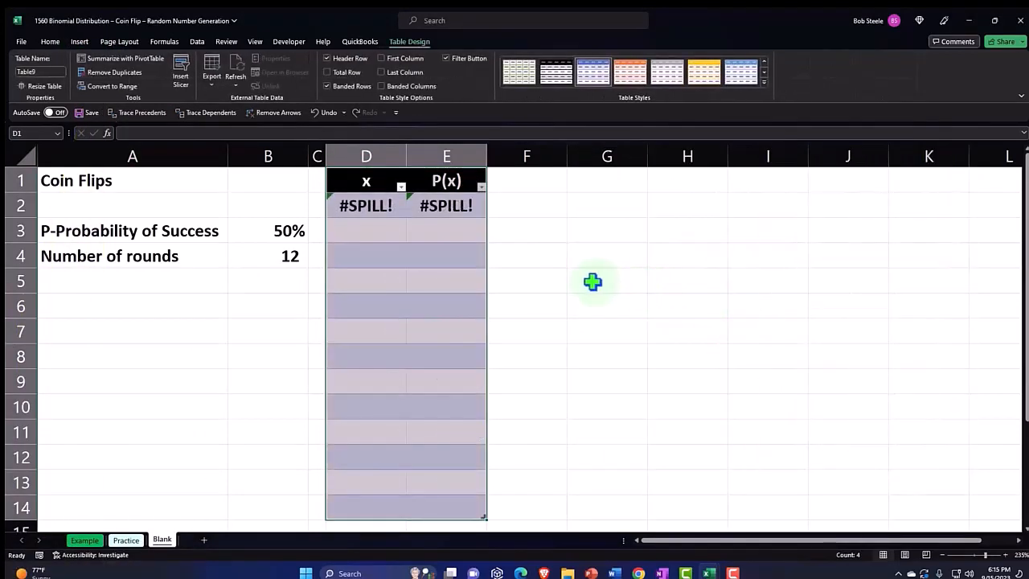
mouse_move(590, 282)
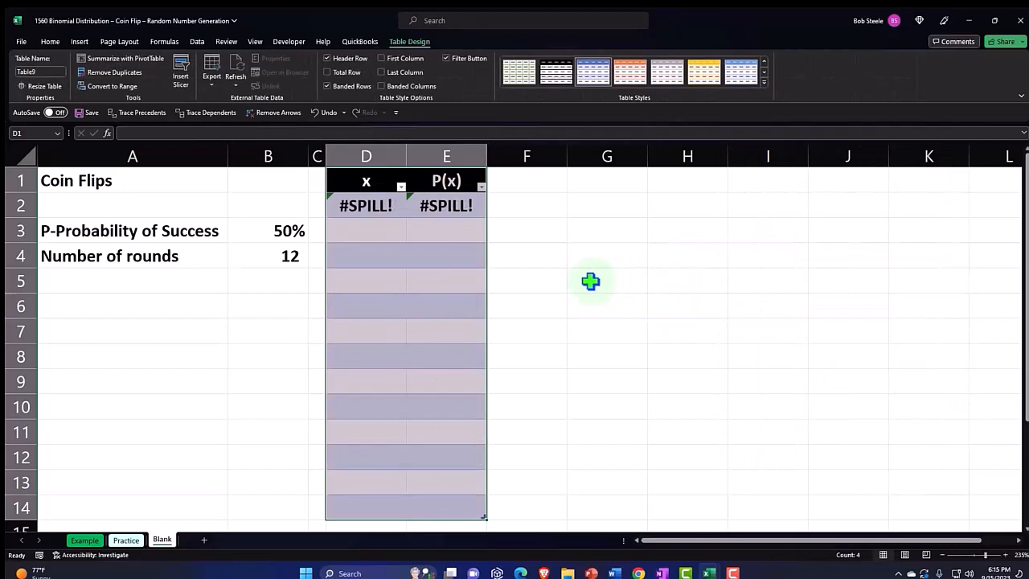
mouse_move(397, 211)
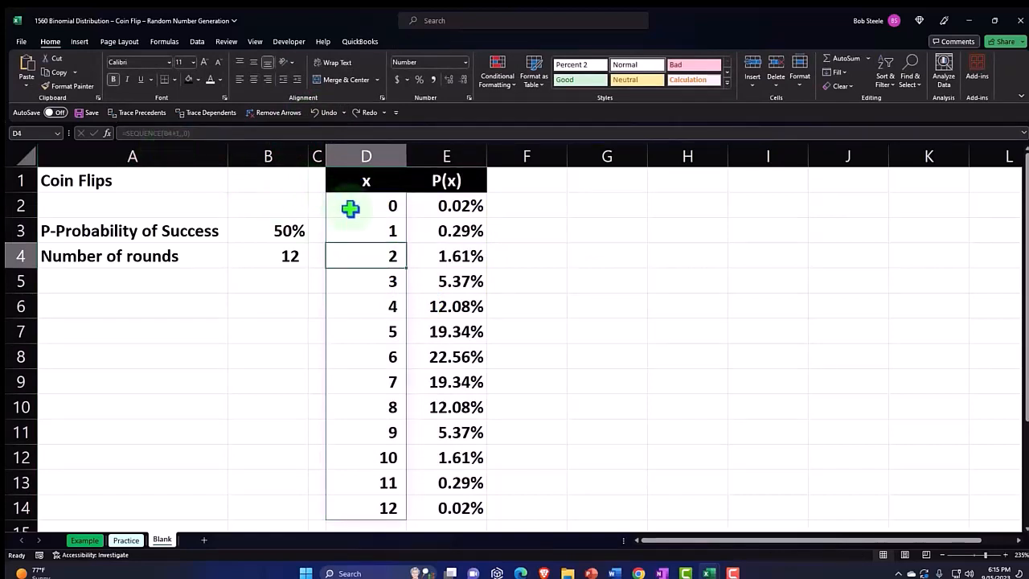
left_click(447, 205)
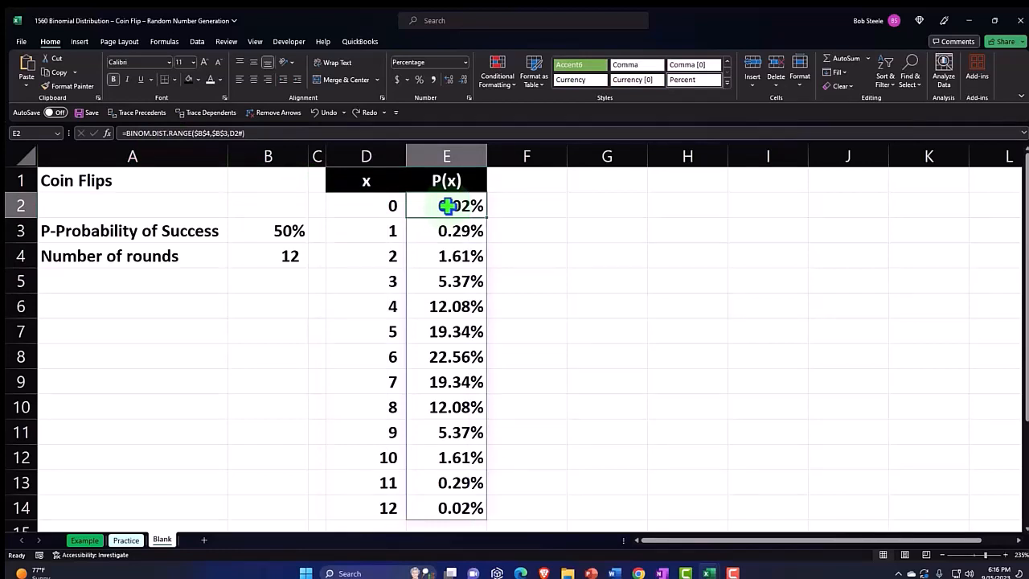
left_click(268, 331)
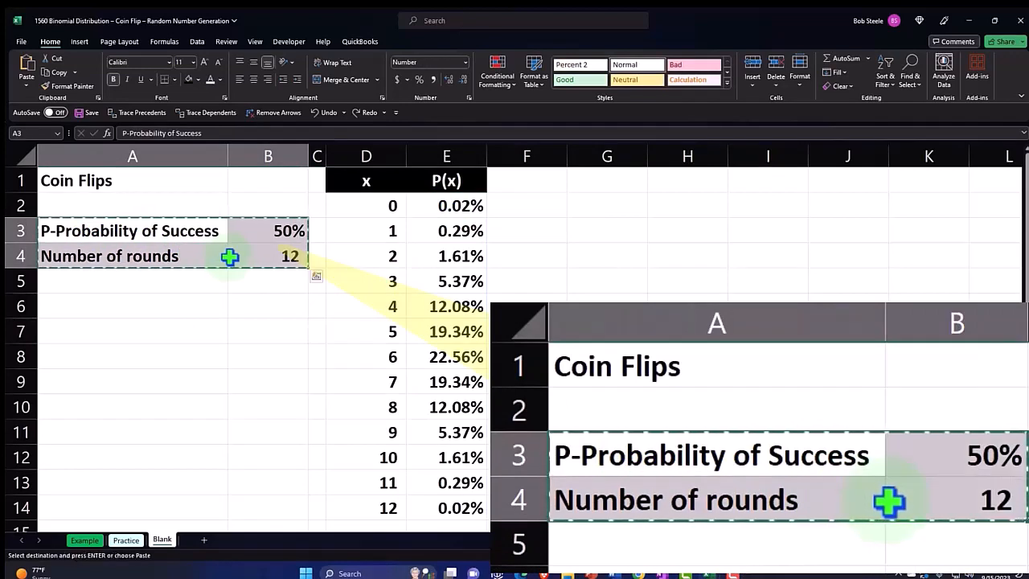
Start a second block at row 21 with x and P(x) headers and x values up to 12
scroll("down", 3)
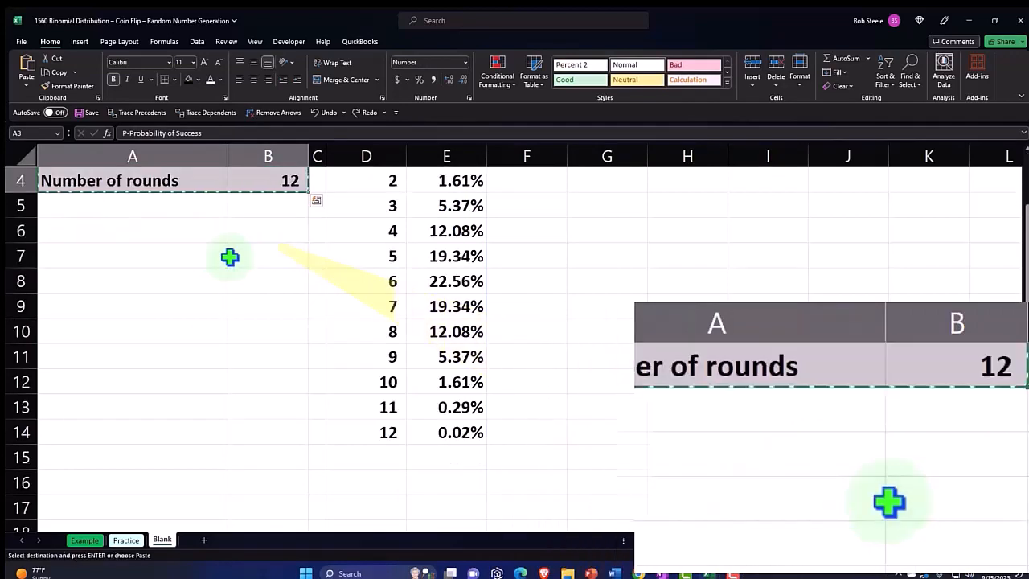
scroll("down", 3)
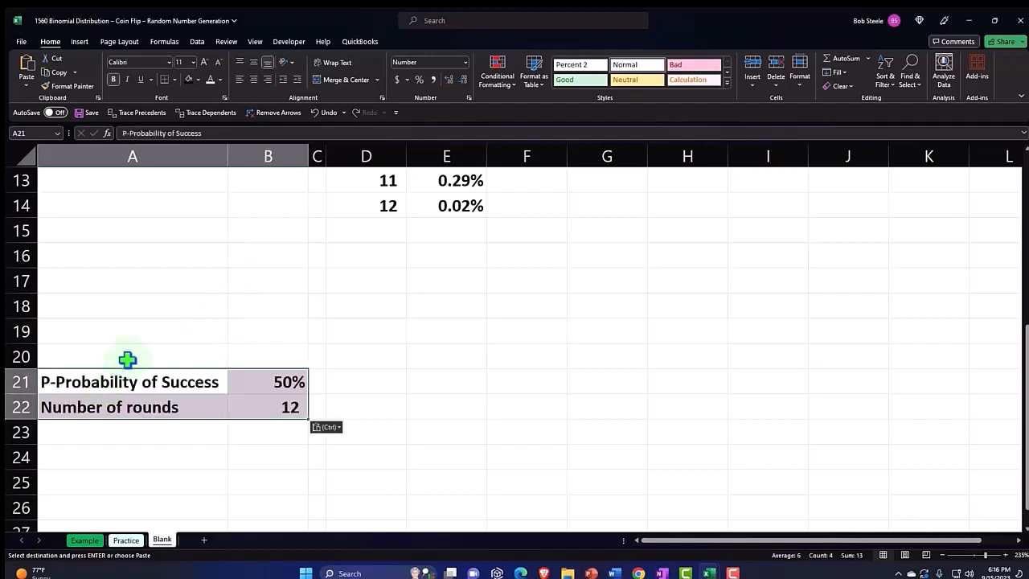
mouse_move(357, 372)
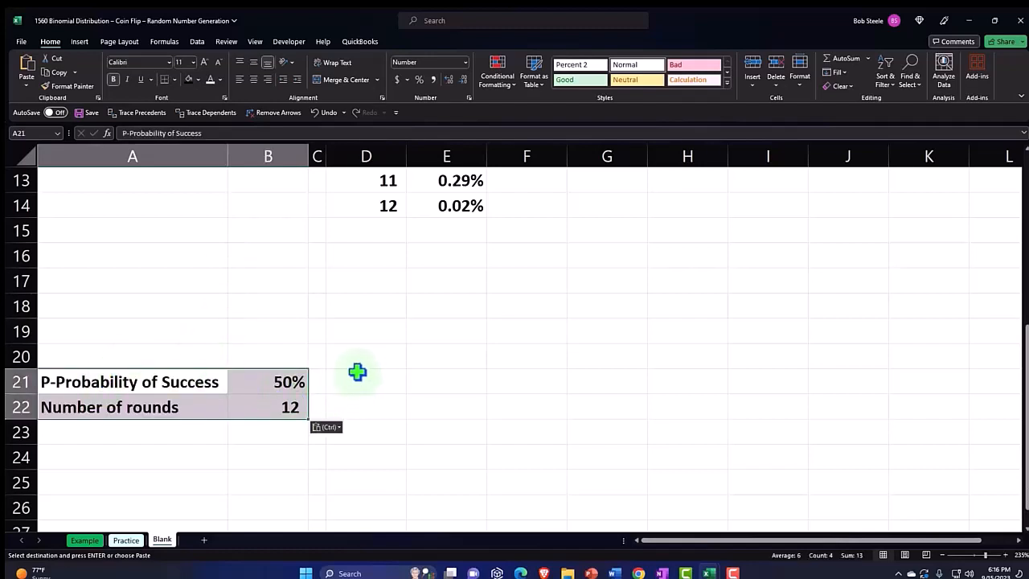
type("=D1")
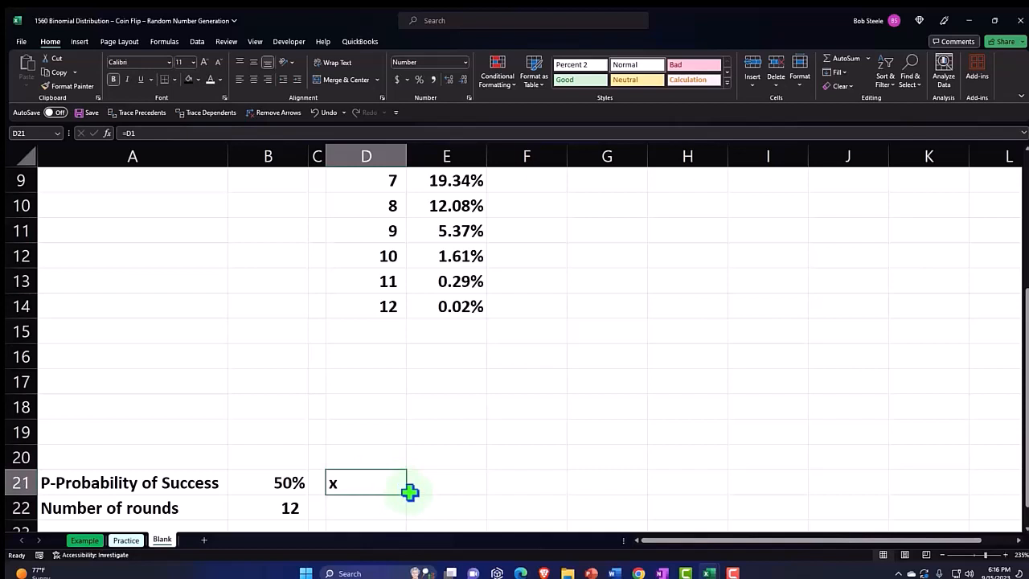
left_click_drag(410, 492, 457, 503)
type("0")
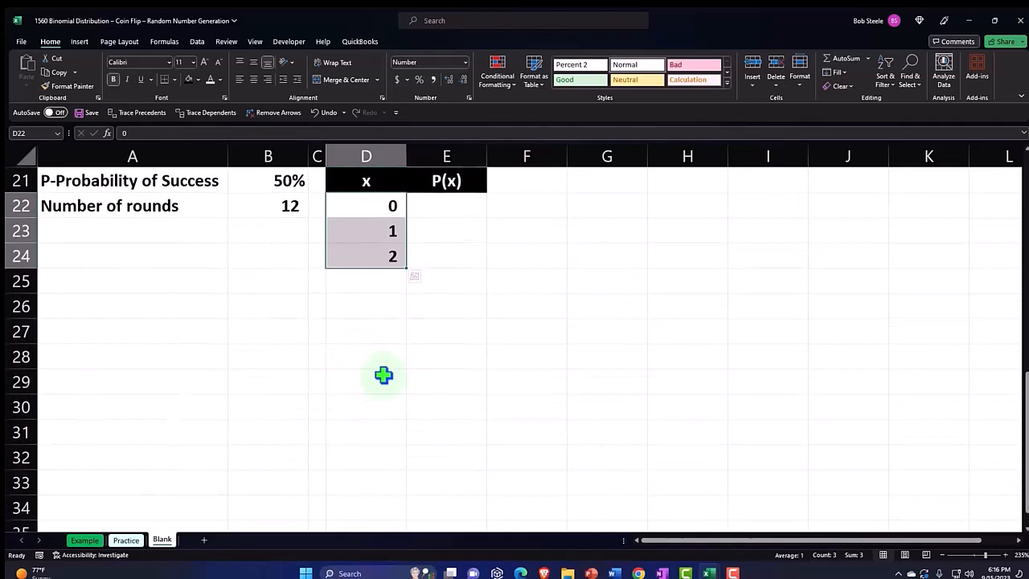
left_click_drag(406, 267, 409, 428)
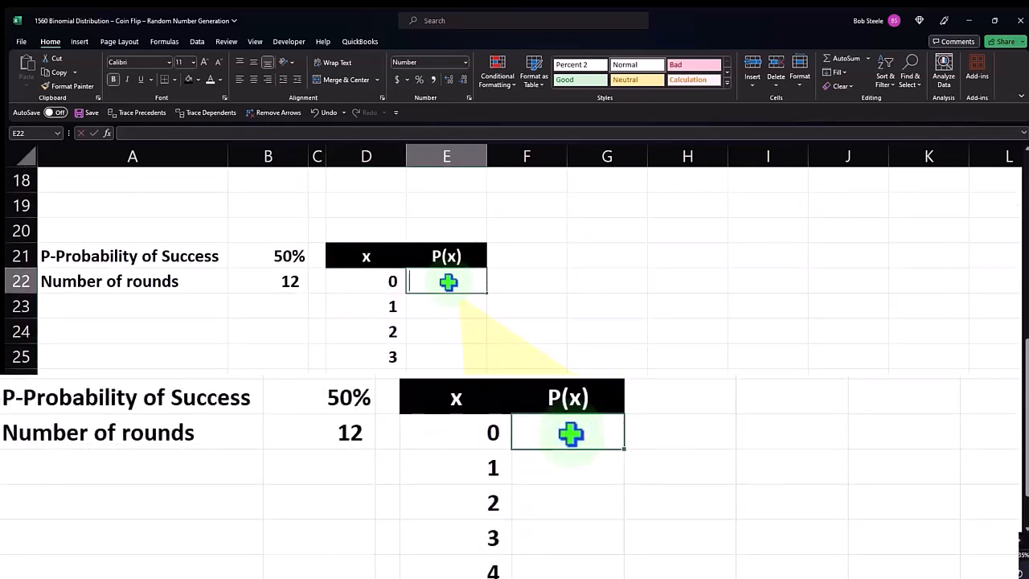
Enter =BINOM.DIST(D22,$B$22,$B$21,0) in E22 for exact-success probability with absolute rounds and probability
type("=bi")
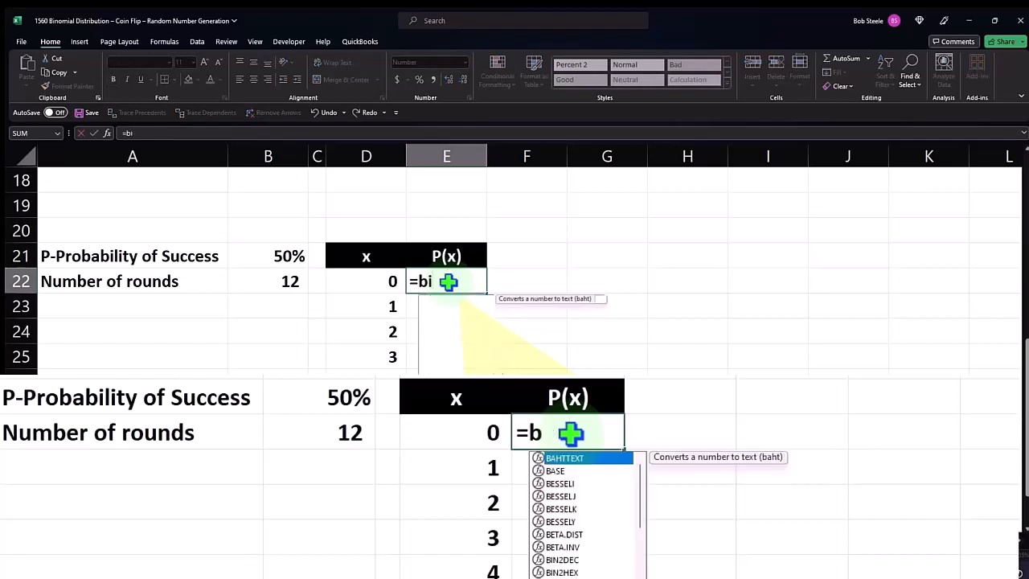
type("n")
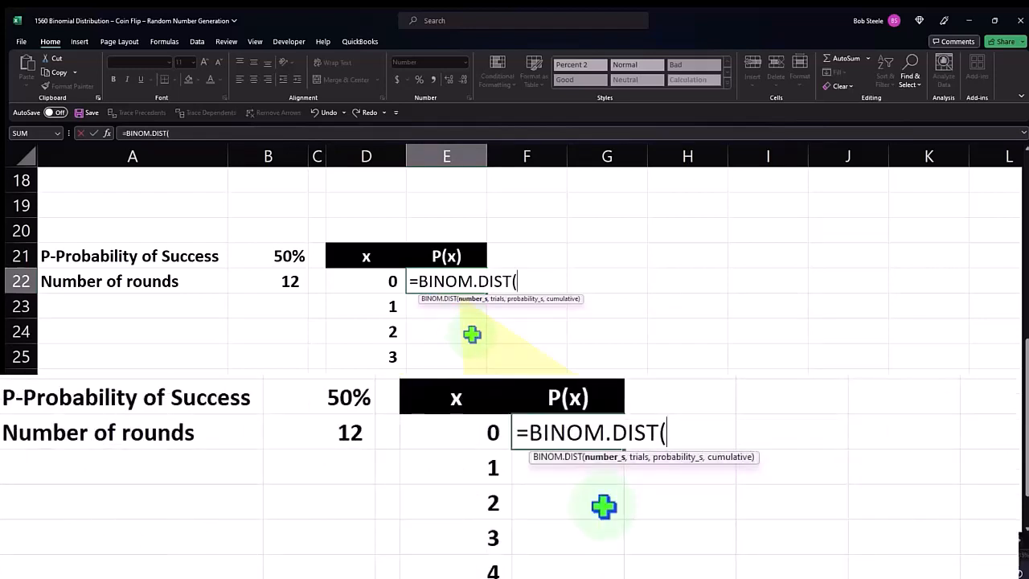
left_click(366, 281)
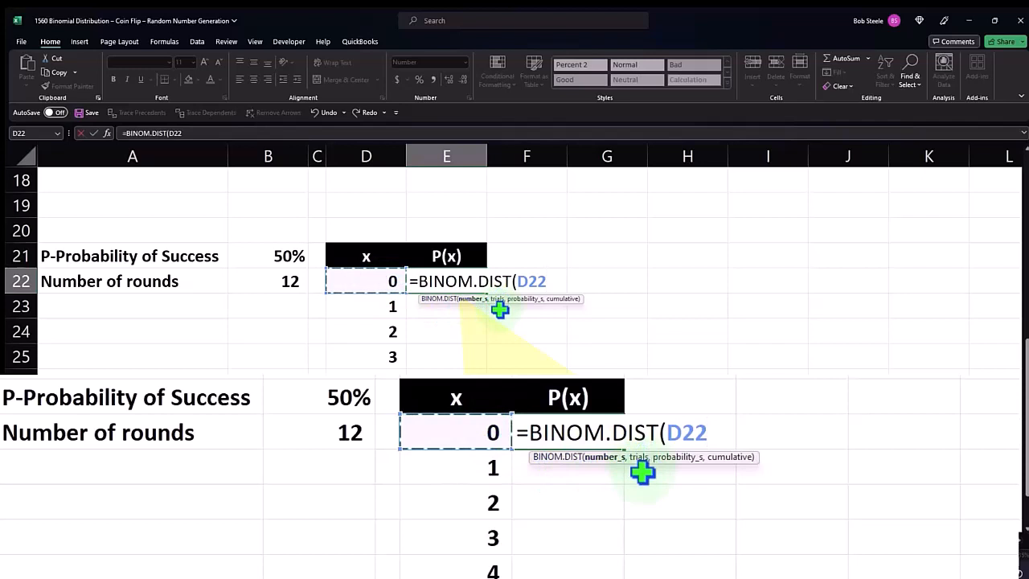
type(",")
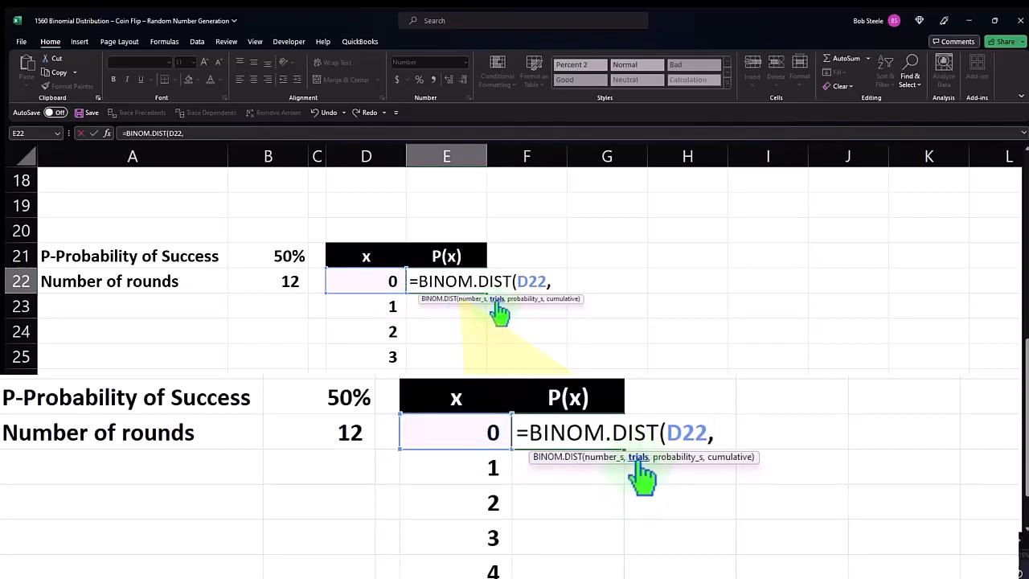
left_click(268, 280)
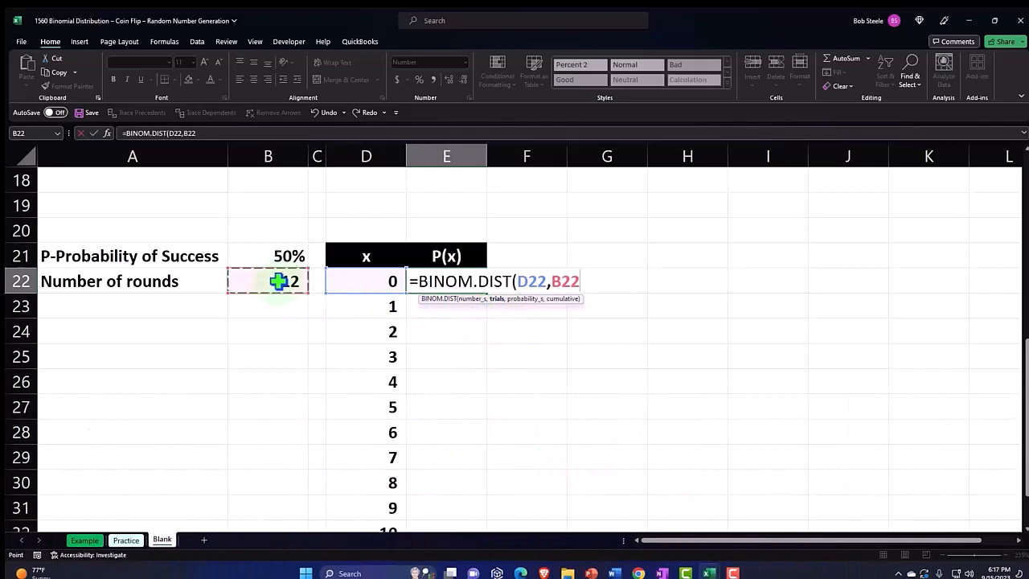
key("F4")
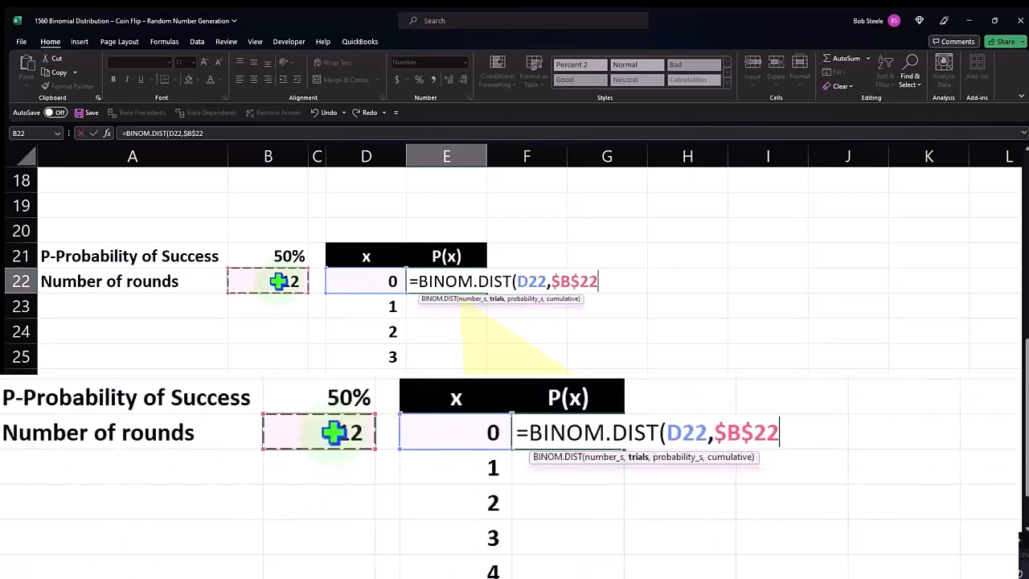
type(",")
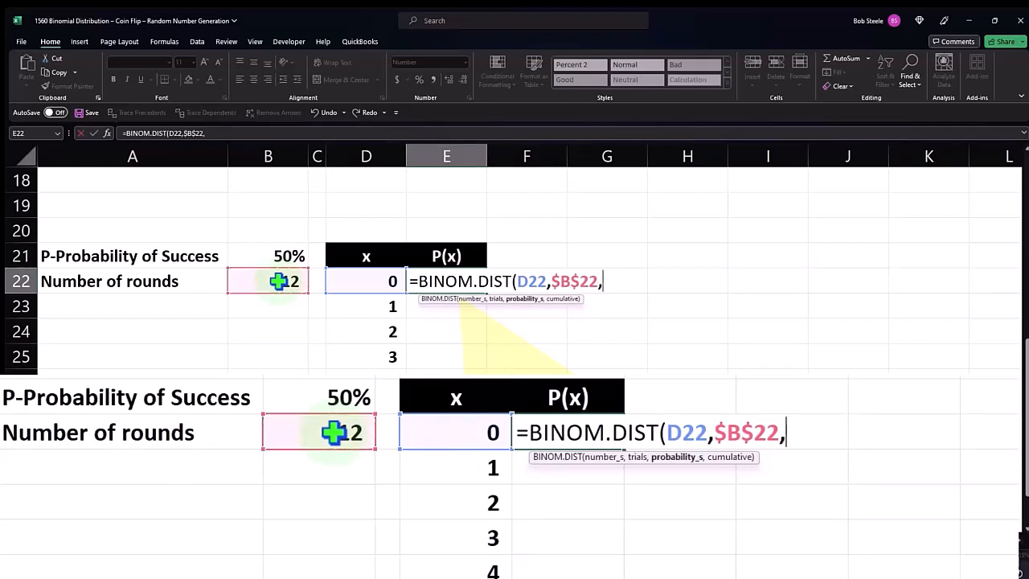
left_click(268, 256)
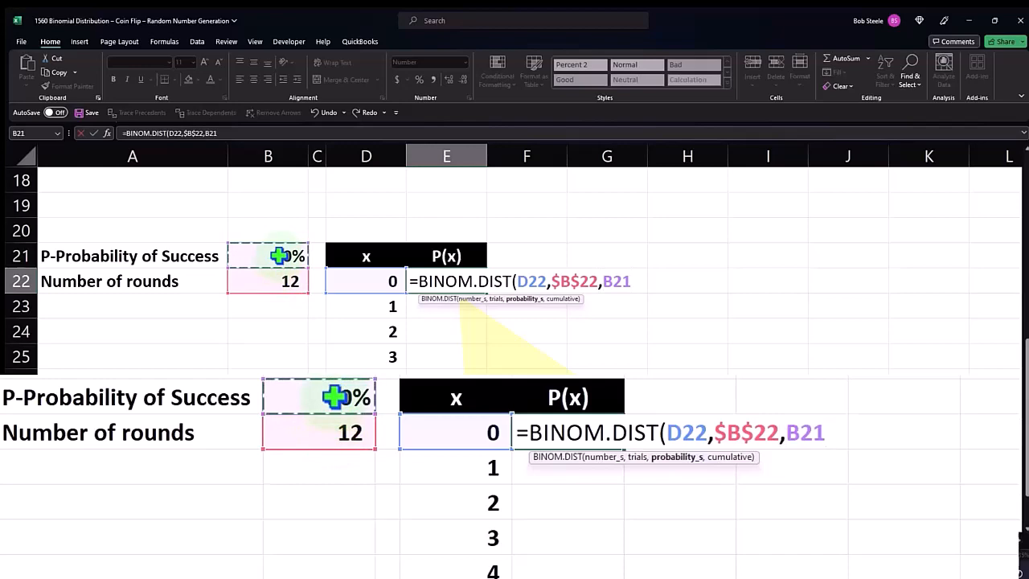
key("F4")
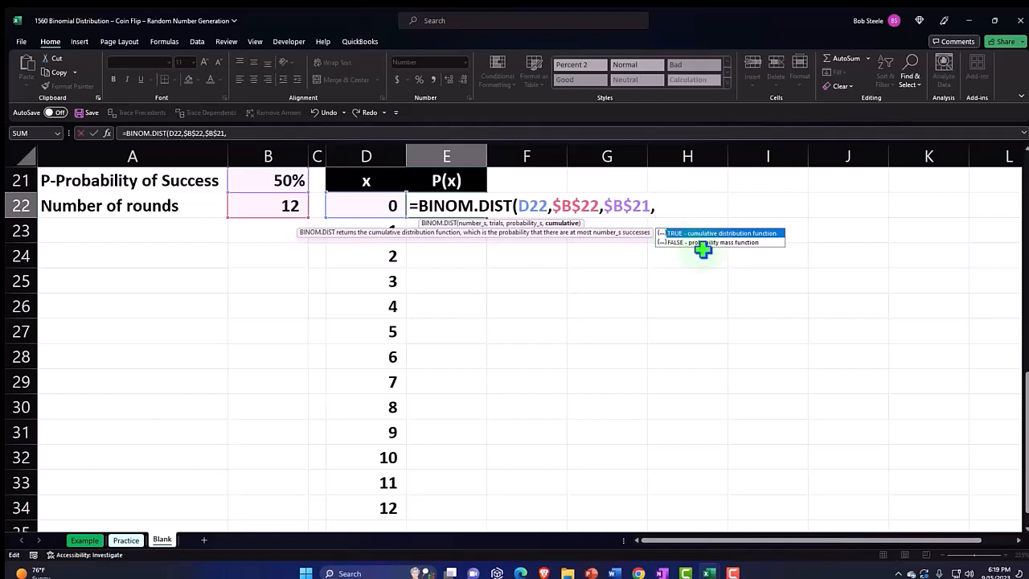
type("0")
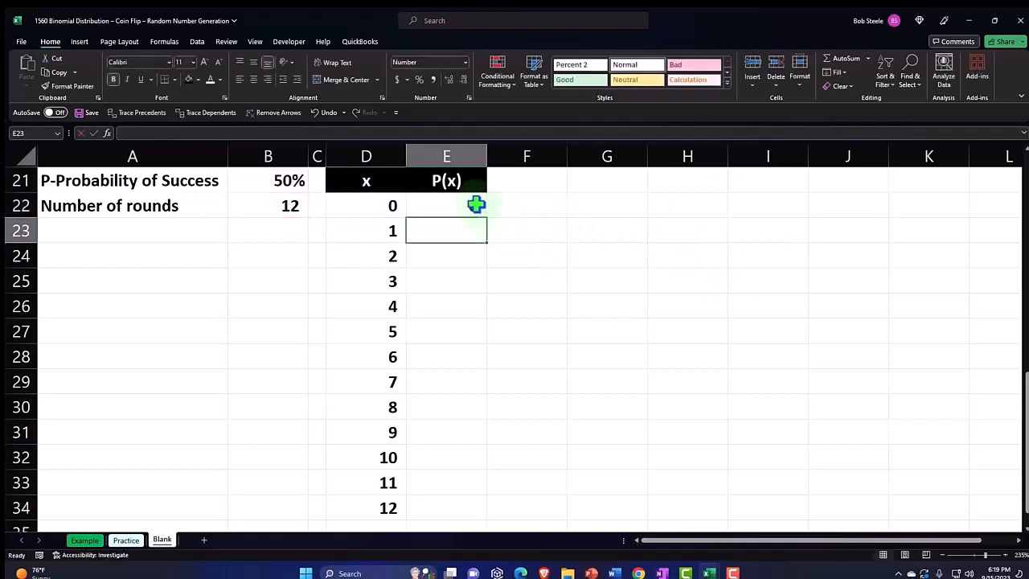
Fill the P(x) formula down to x = 12 and format it as two-decimal percentages
left_click(447, 205)
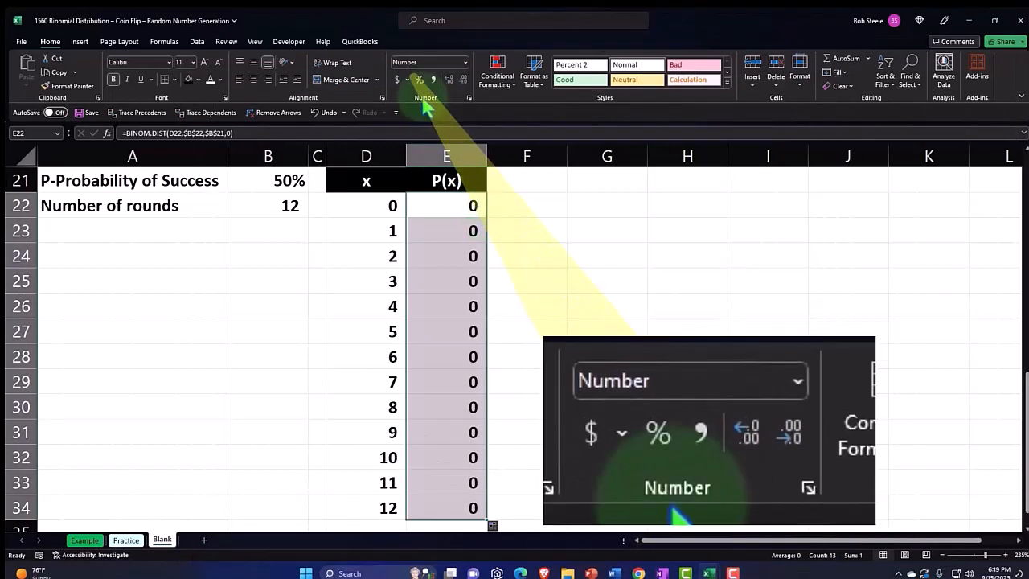
left_click(414, 79)
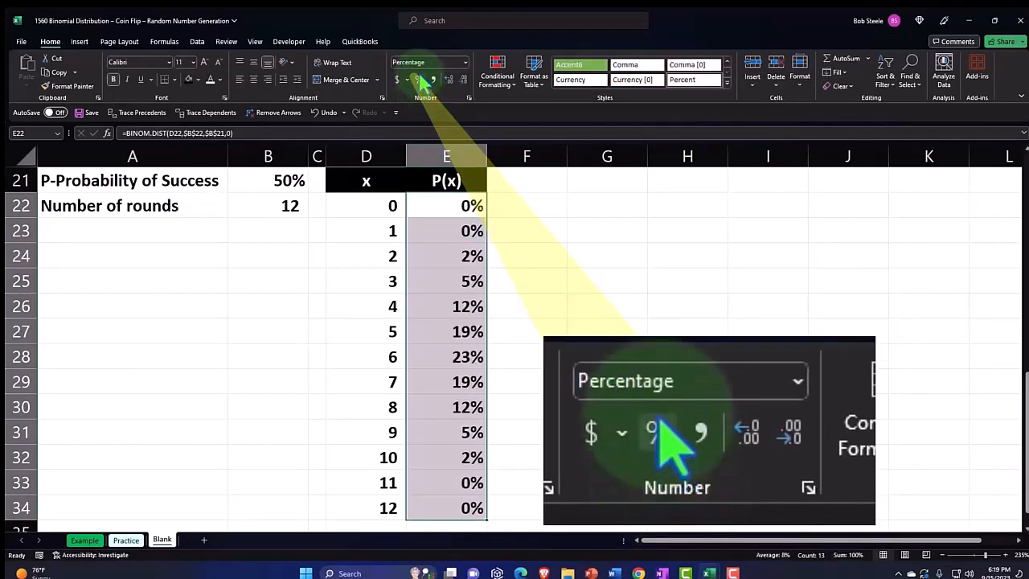
left_click(445, 78)
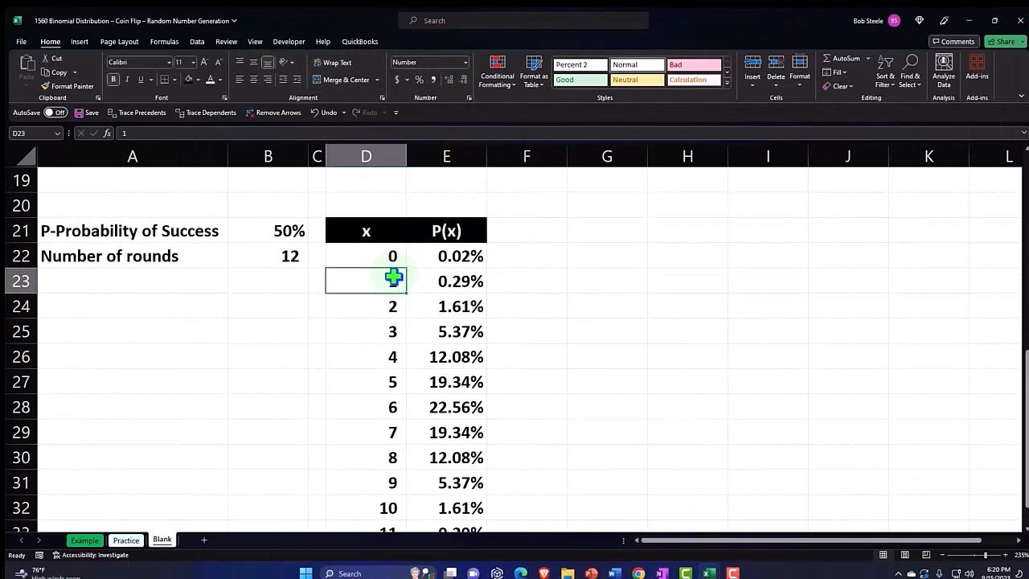
mouse_move(390, 280)
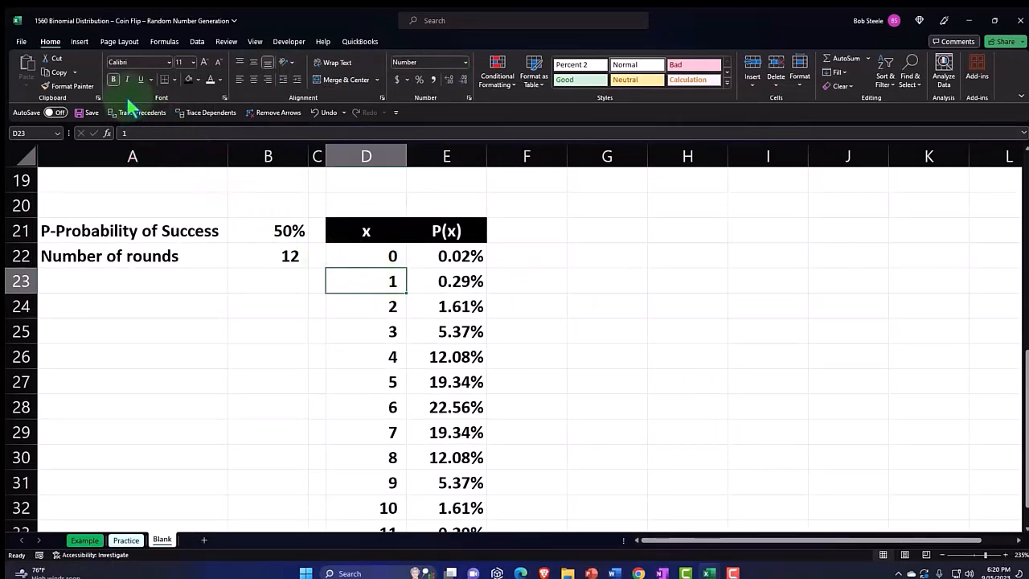
left_click(78, 41)
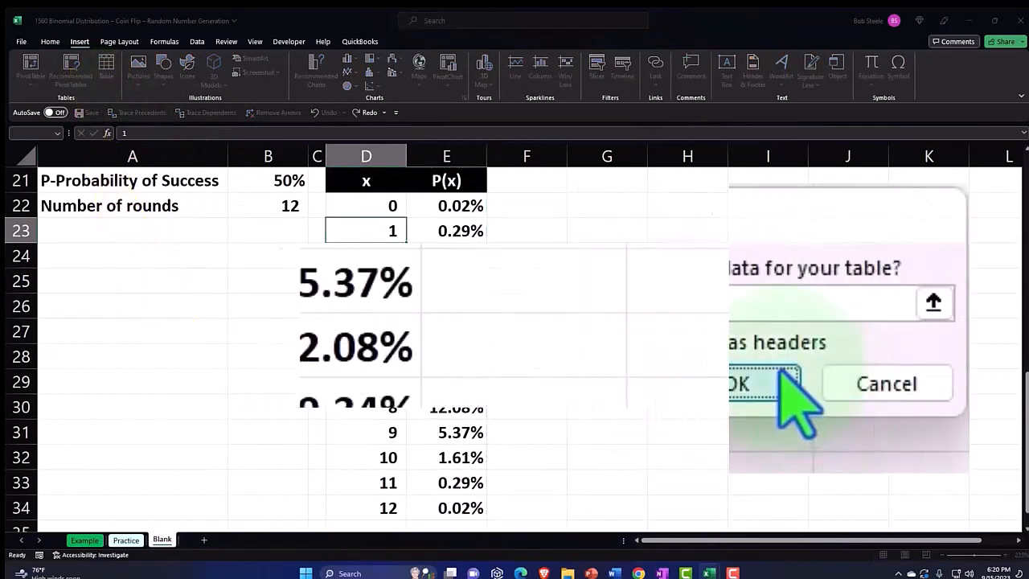
Confirm the table range with headers and accept converting header formulas to static text
left_click(744, 384)
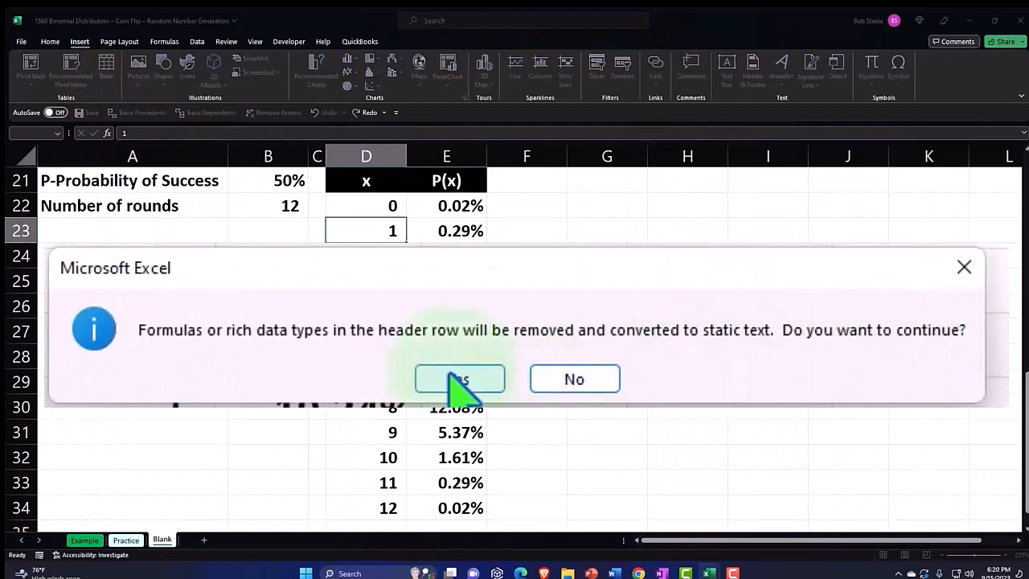
left_click(460, 378)
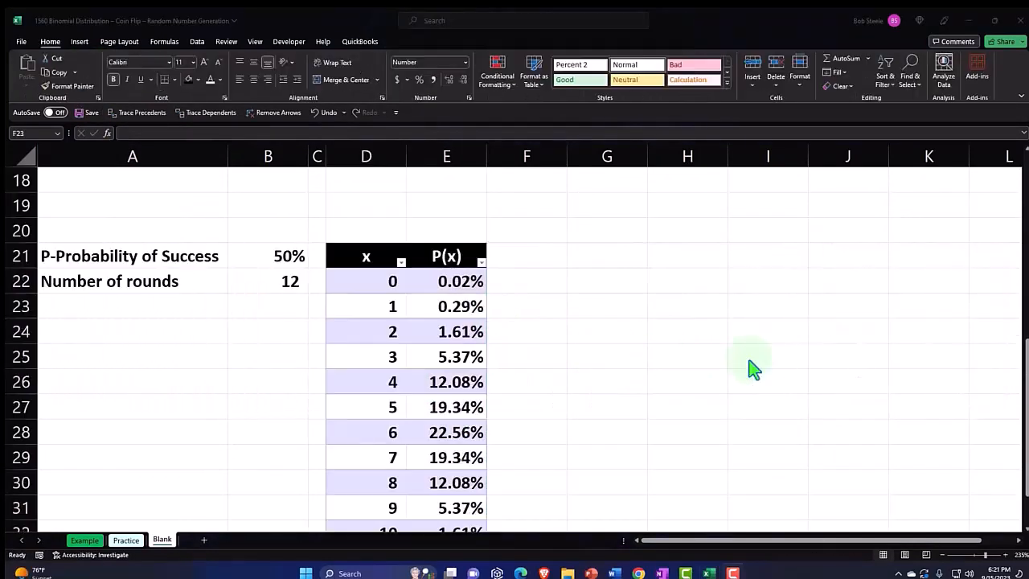
mouse_move(630, 383)
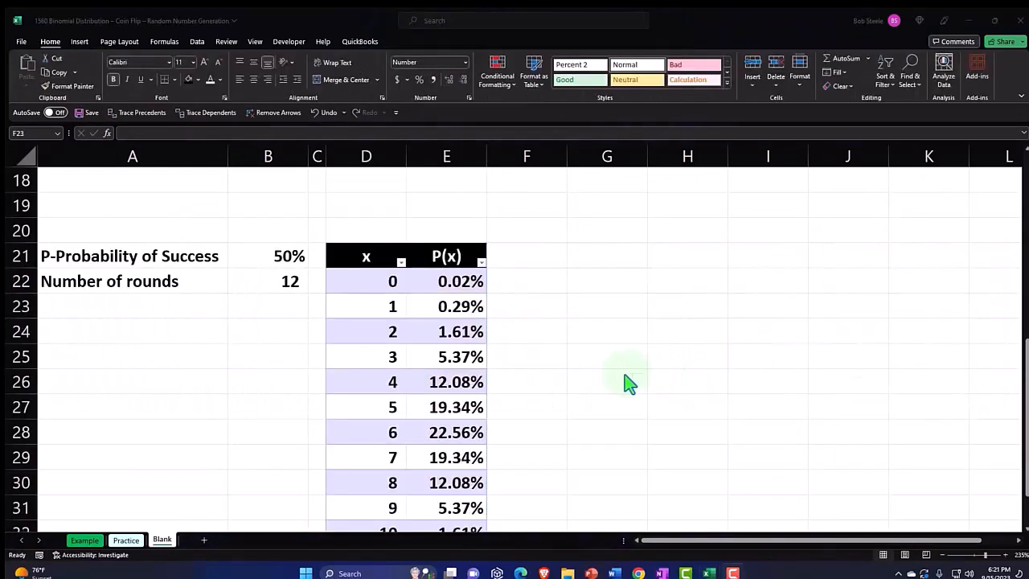